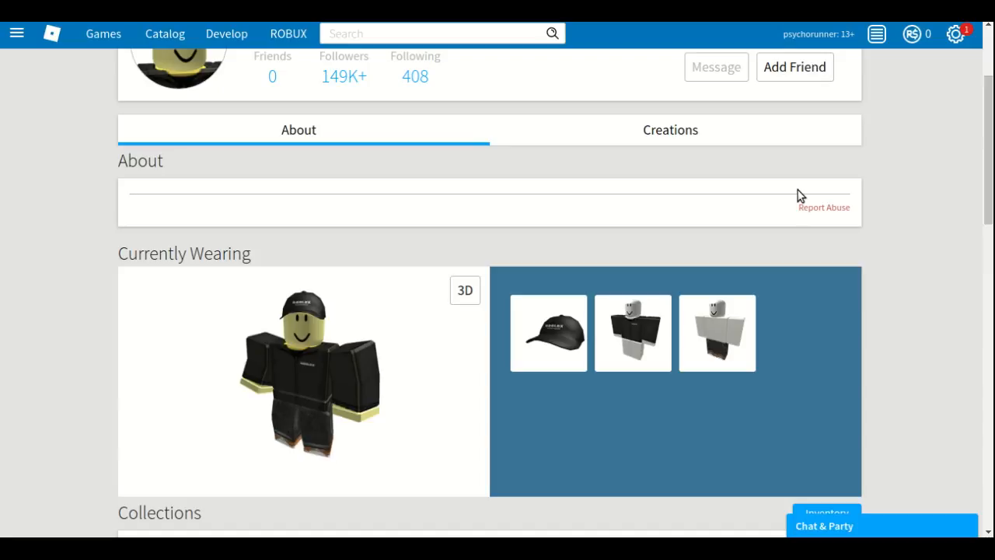
# Step: Highlight John Doe's displayed name and scroll the profile to Currently Wearing
pyautogui.scroll(3)
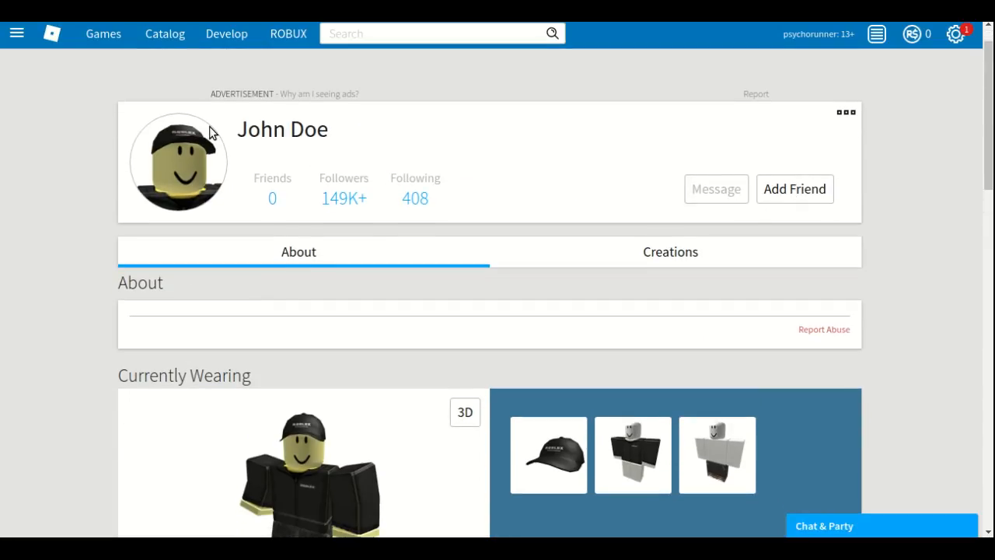
pyautogui.doubleClick(270, 129)
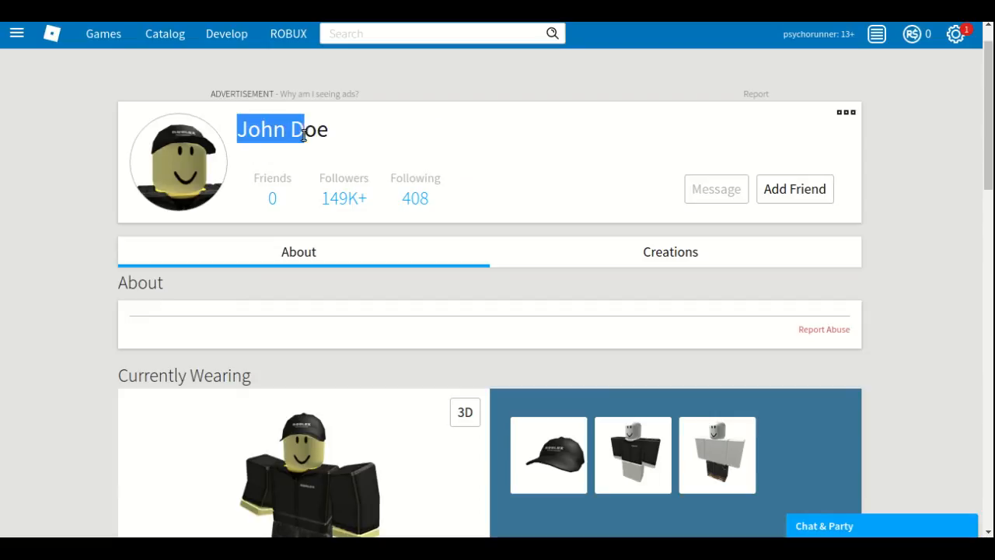
pyautogui.moveTo(389, 152)
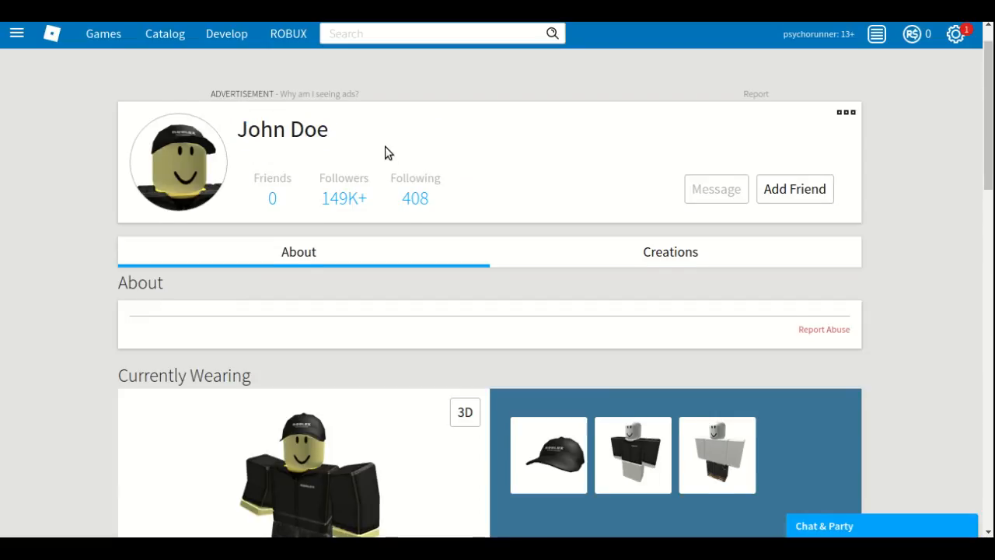
pyautogui.scroll(-3)
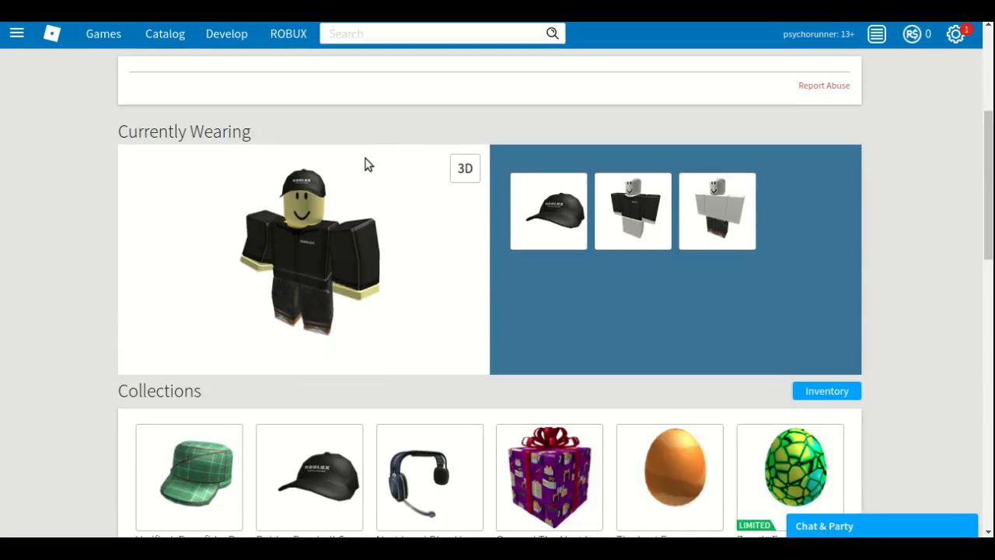
pyautogui.scroll(3)
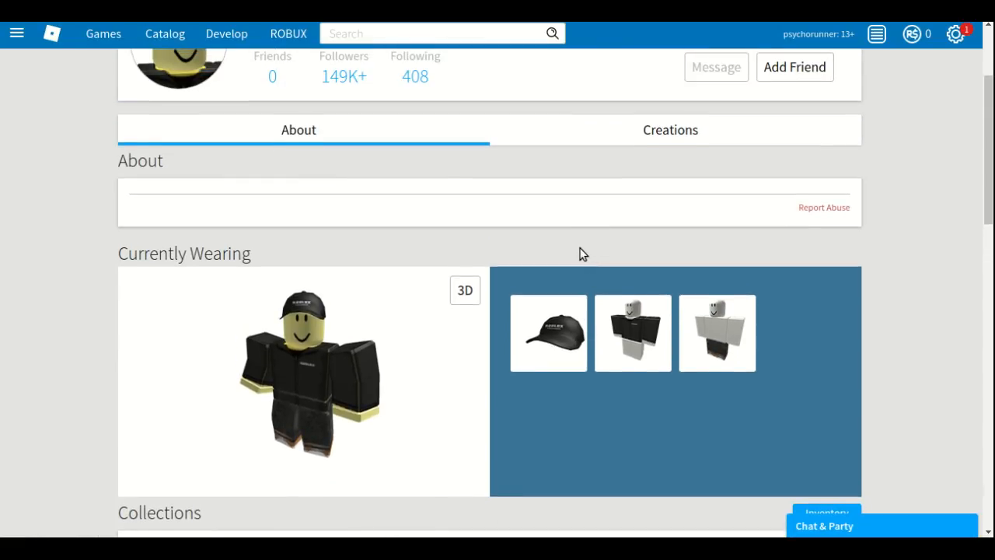
pyautogui.scroll(-3)
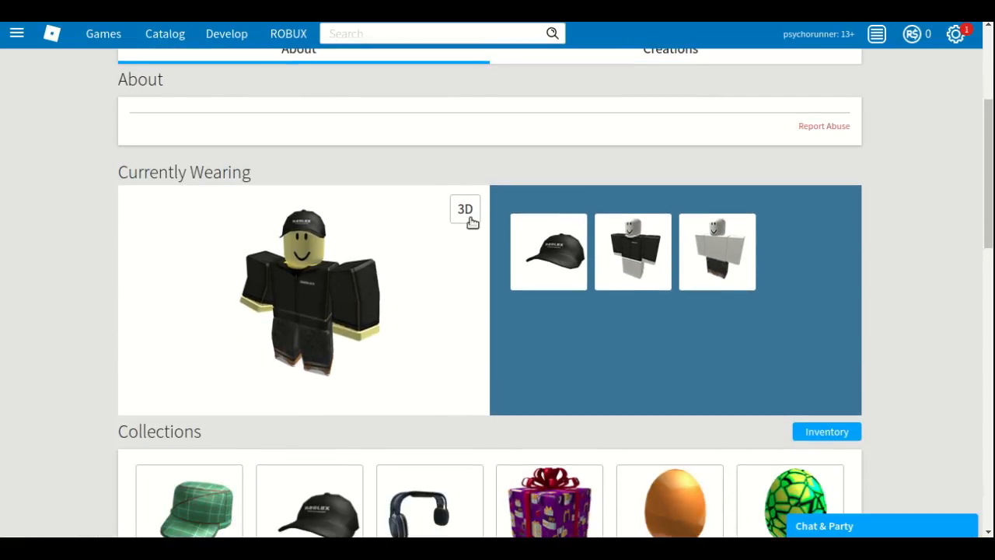
# Step: Switch the Currently Wearing avatar preview to 3D and look over the profile
pyautogui.click(465, 209)
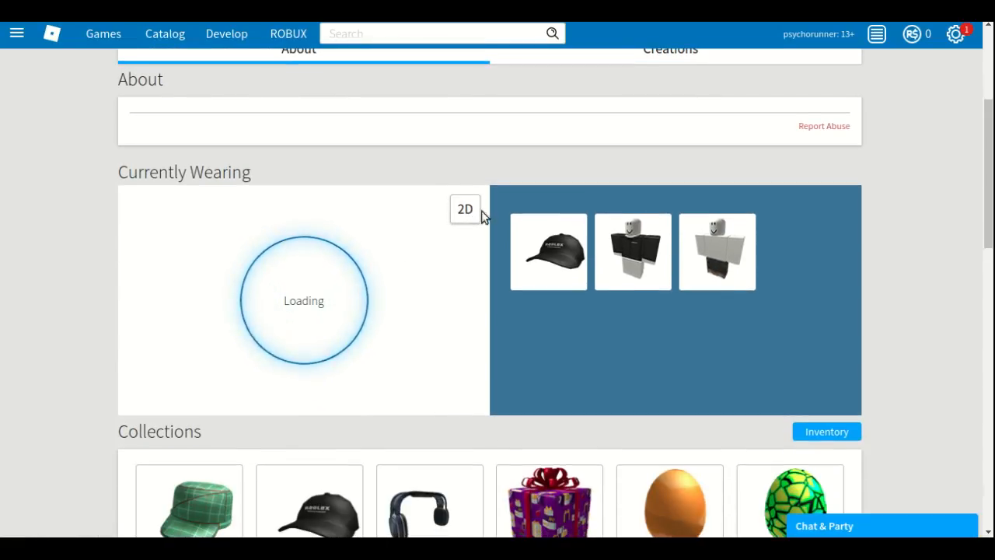
pyautogui.scroll(3)
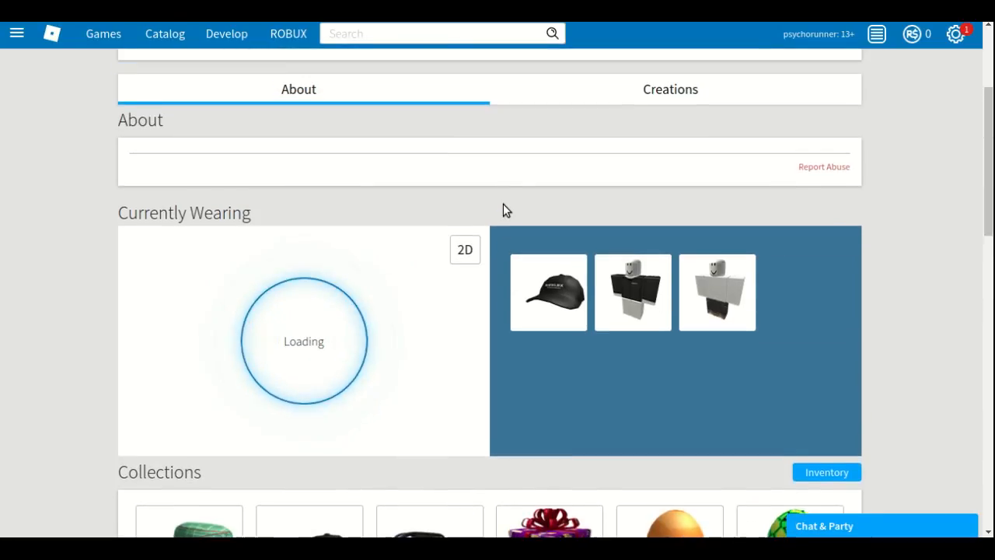
pyautogui.scroll(3)
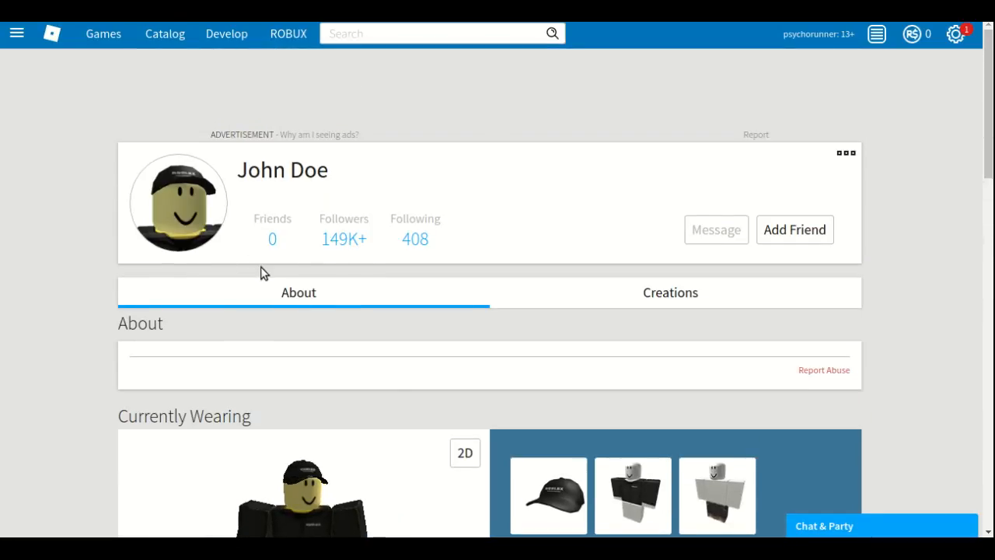
pyautogui.scroll(-3)
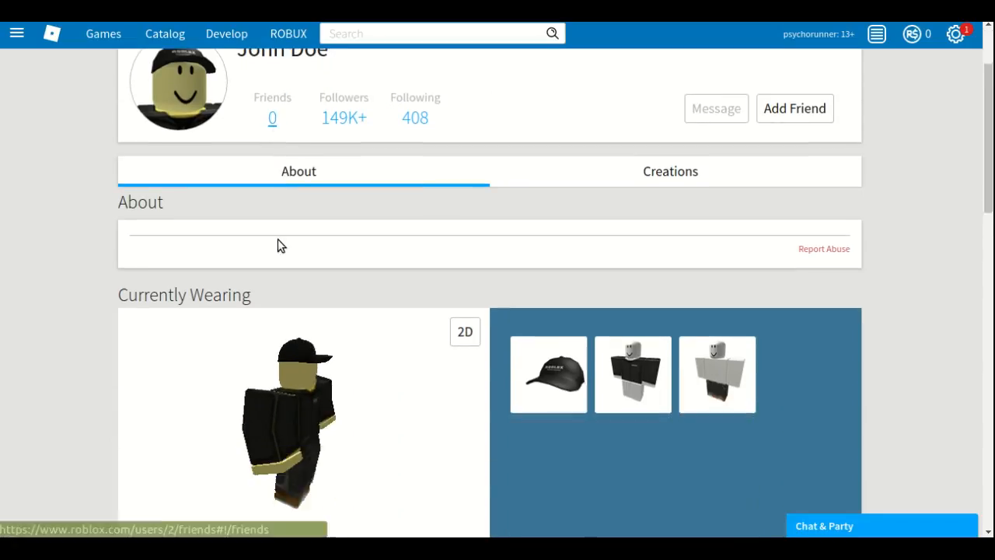
pyautogui.scroll(3)
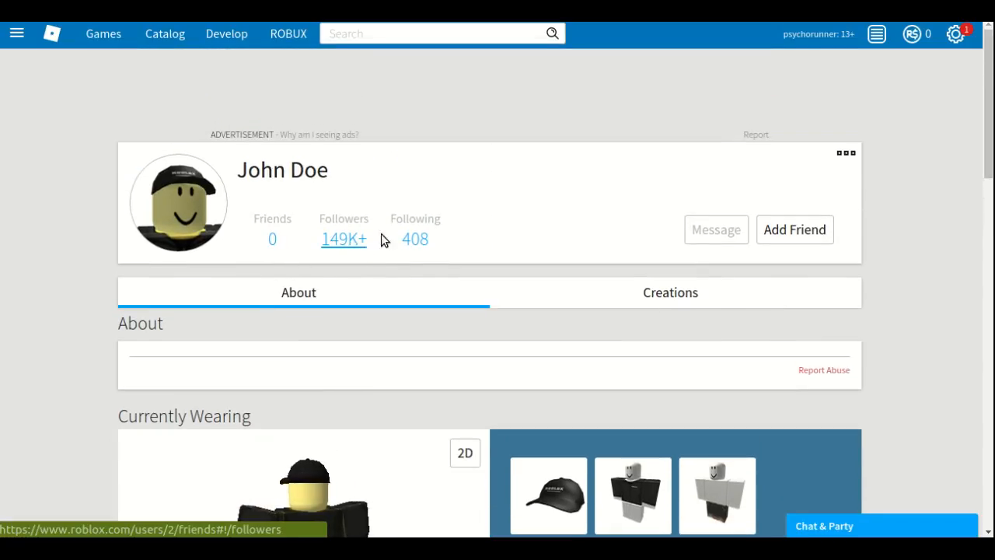
pyautogui.scroll(-3)
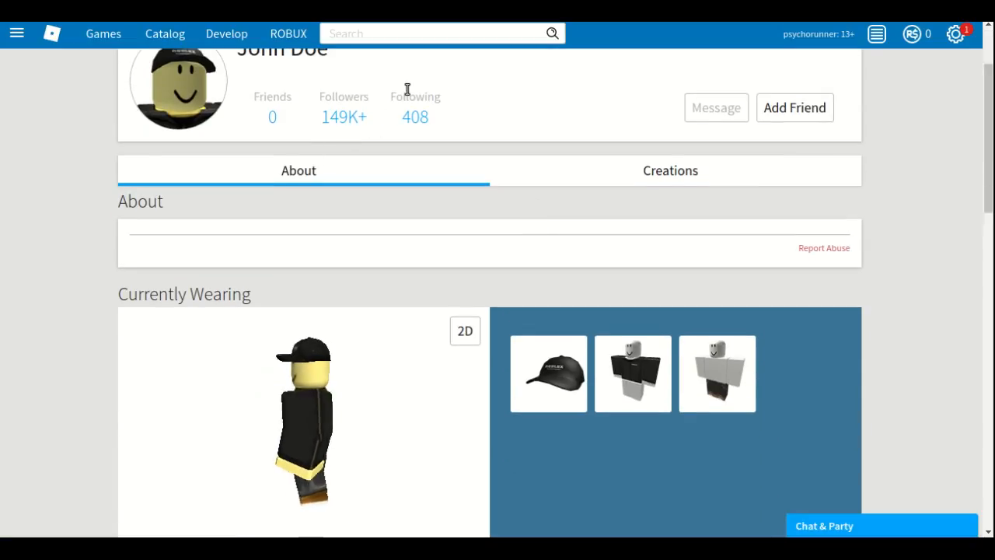
pyautogui.scroll(-3)
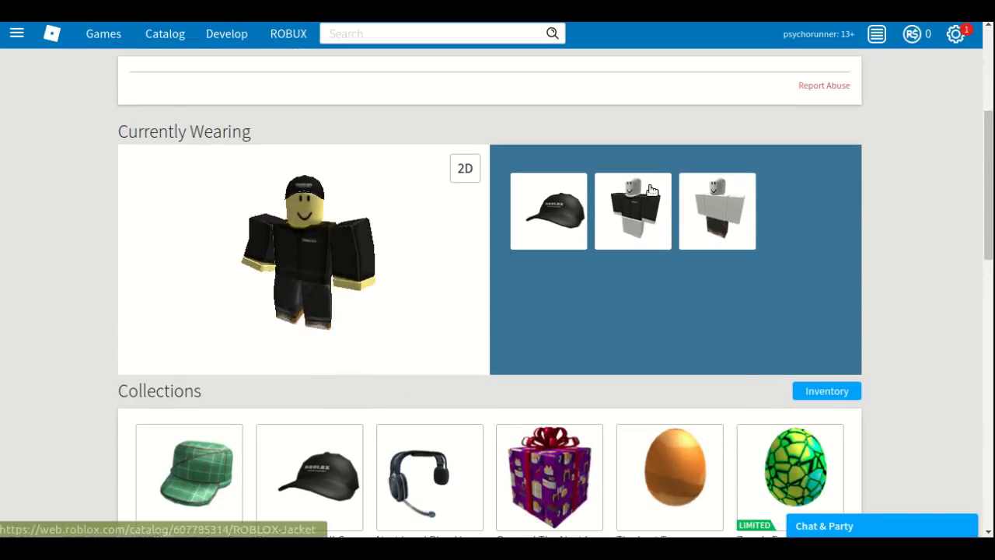
pyautogui.scroll(3)
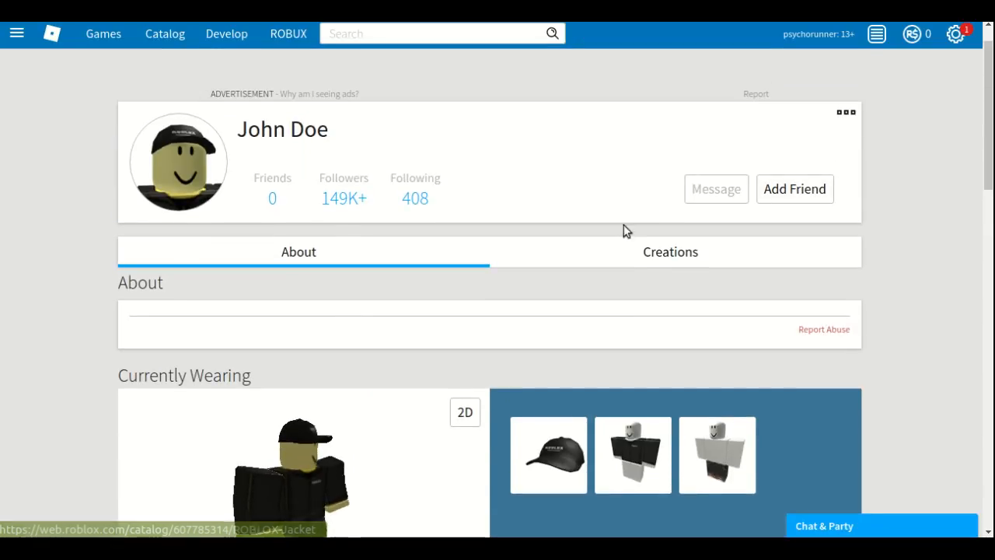
pyautogui.scroll(-3)
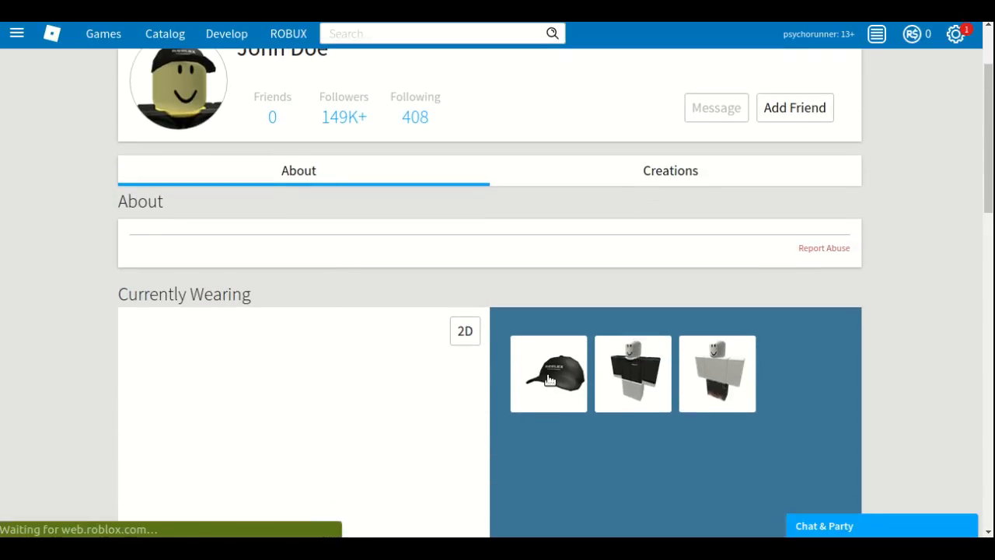
# Step: Open the Baseball Cap item, then the Avatar Customizer, viewing Animations before Wardrobe hats
pyautogui.click(549, 374)
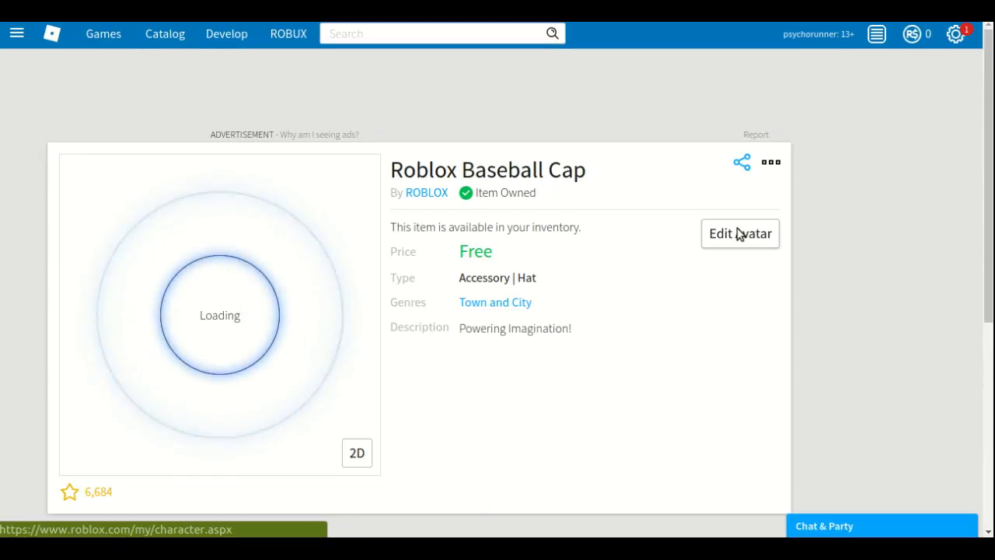
pyautogui.click(739, 233)
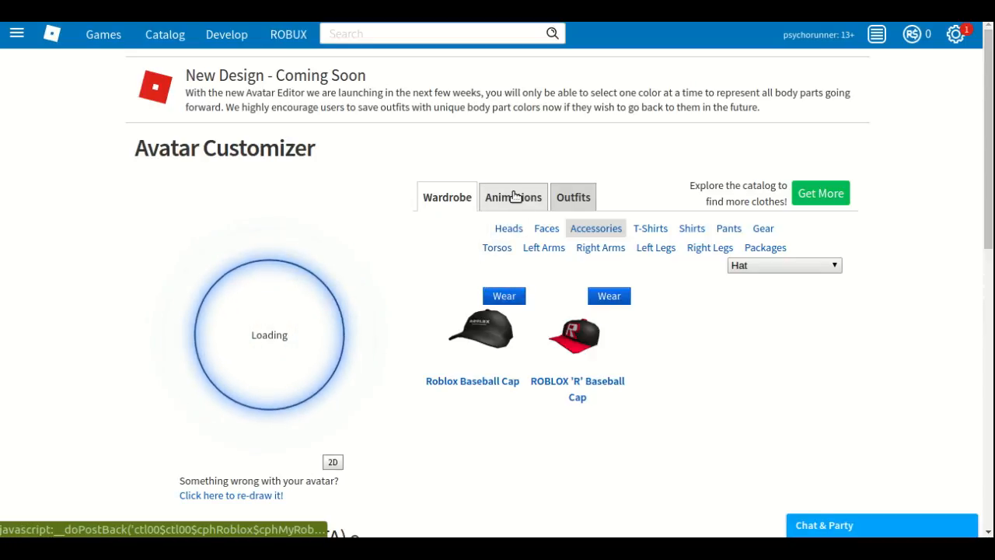
pyautogui.click(513, 197)
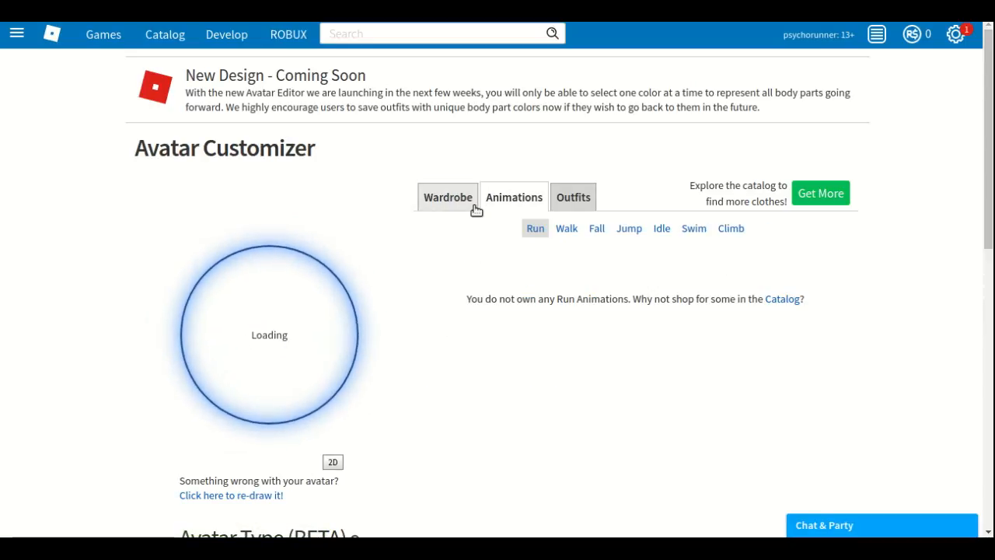
pyautogui.click(447, 197)
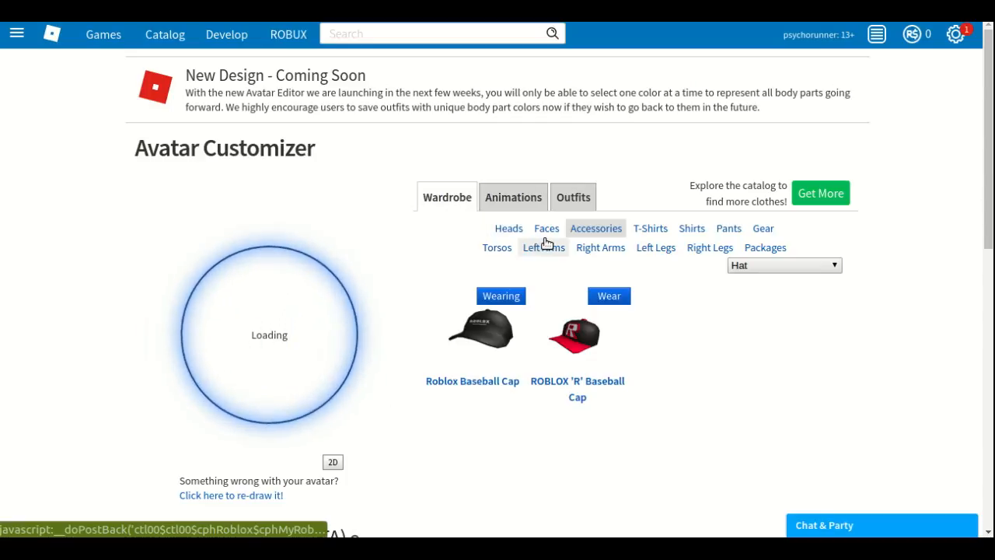
pyautogui.moveTo(562, 233)
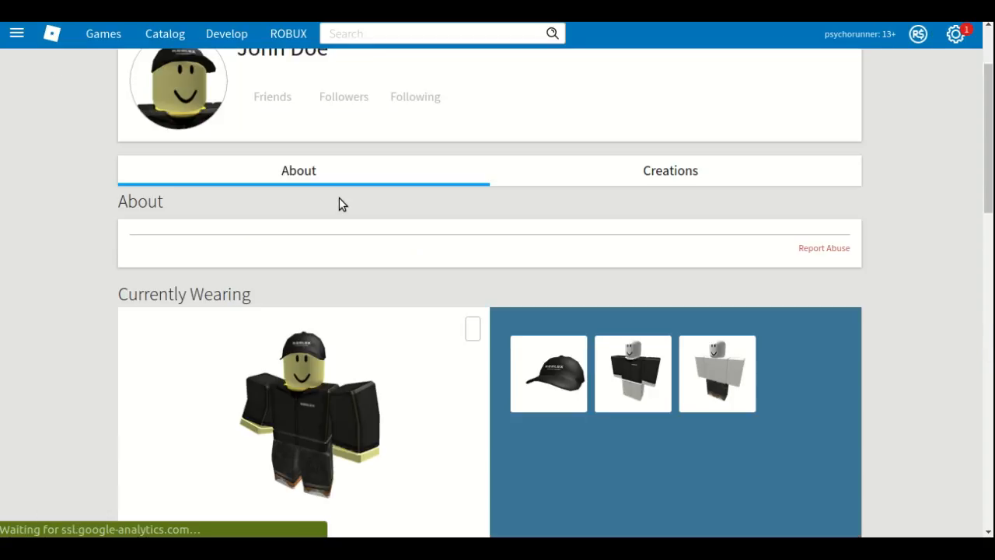
# Step: Scroll the profile, then look over the 'john doe' player search results
pyautogui.scroll(3)
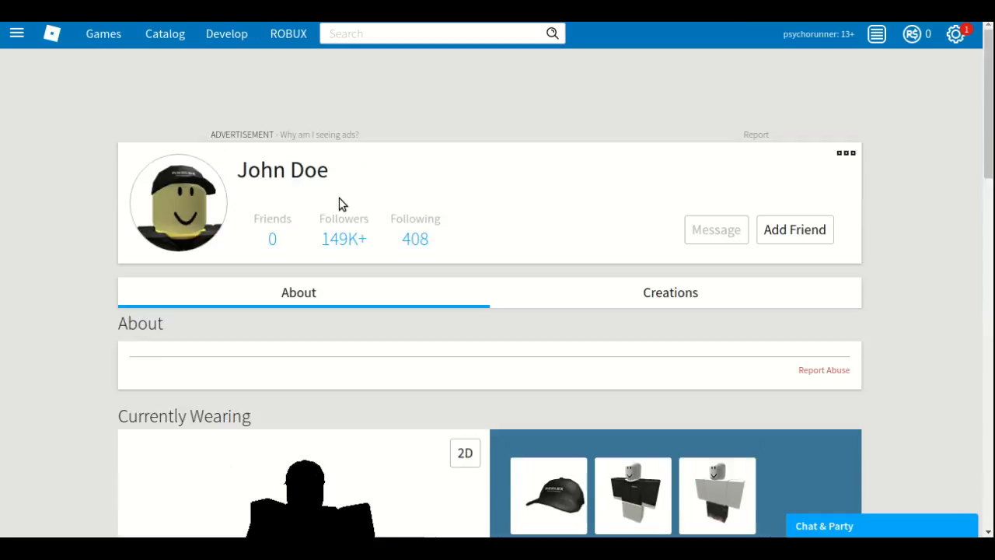
pyautogui.scroll(-3)
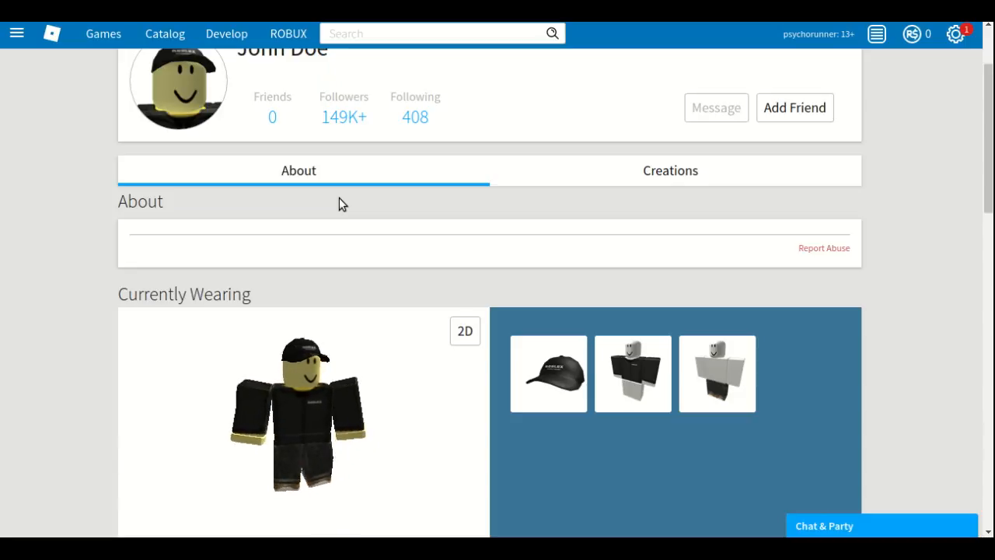
pyautogui.scroll(3)
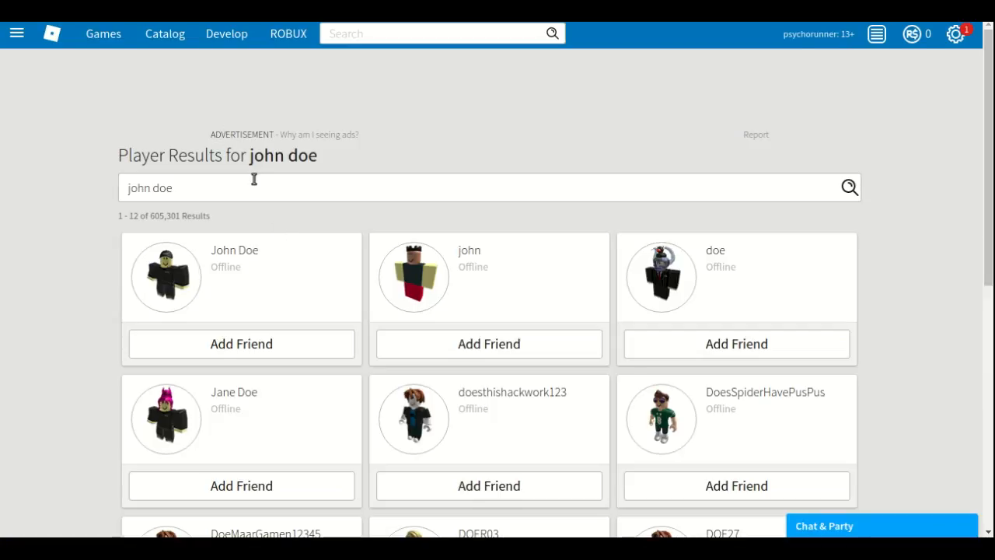
# Step: Scroll the pink-haired player's profile through Currently Wearing and Collections
pyautogui.scroll(-3)
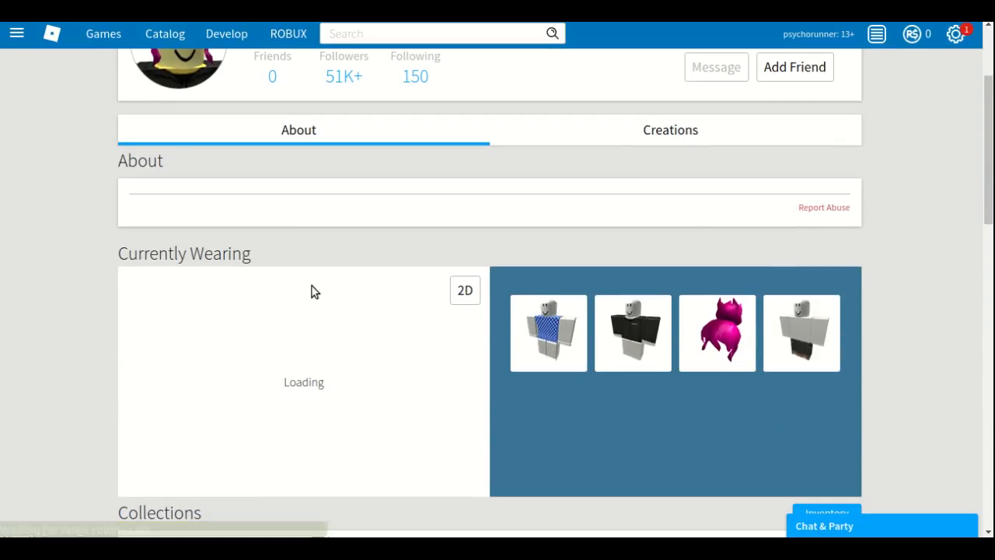
pyautogui.scroll(-3)
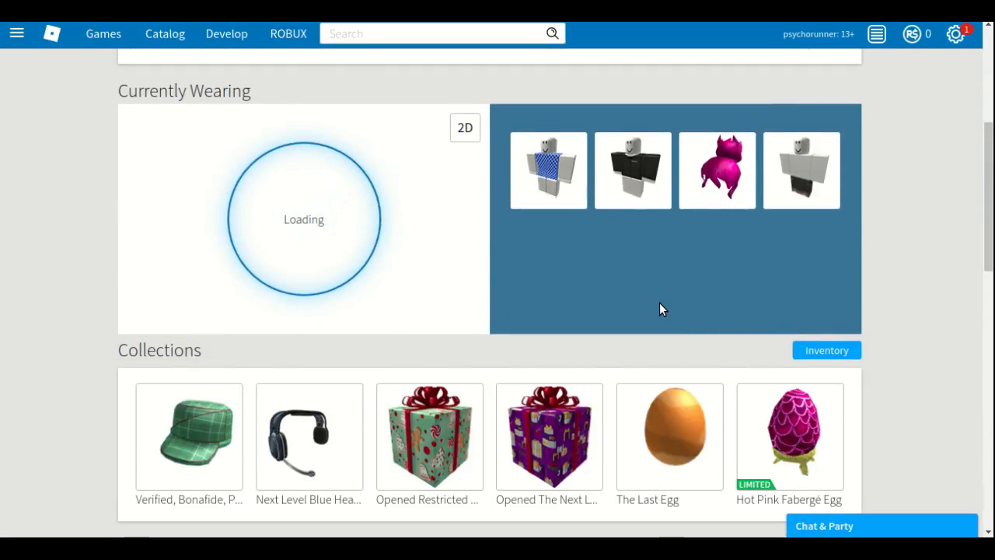
pyautogui.scroll(3)
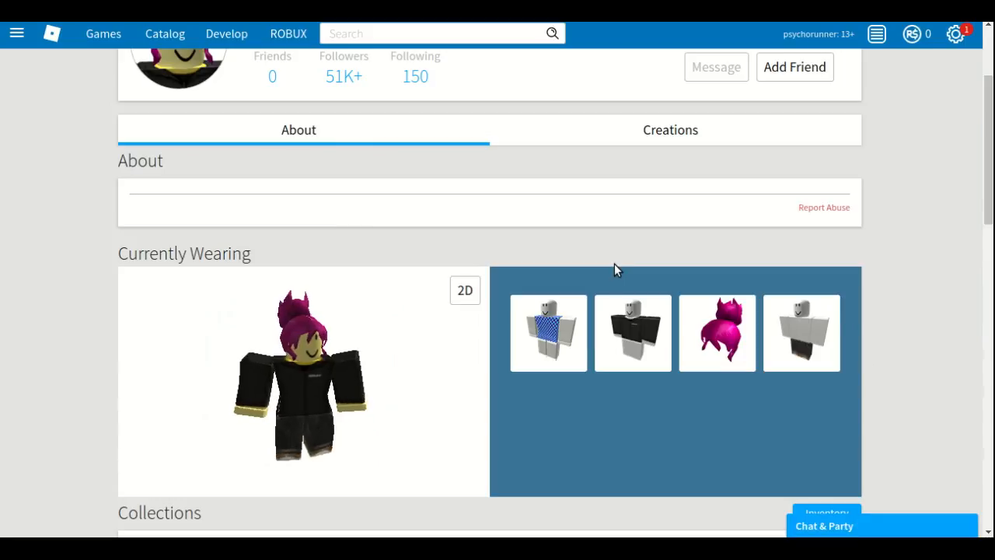
pyautogui.scroll(-3)
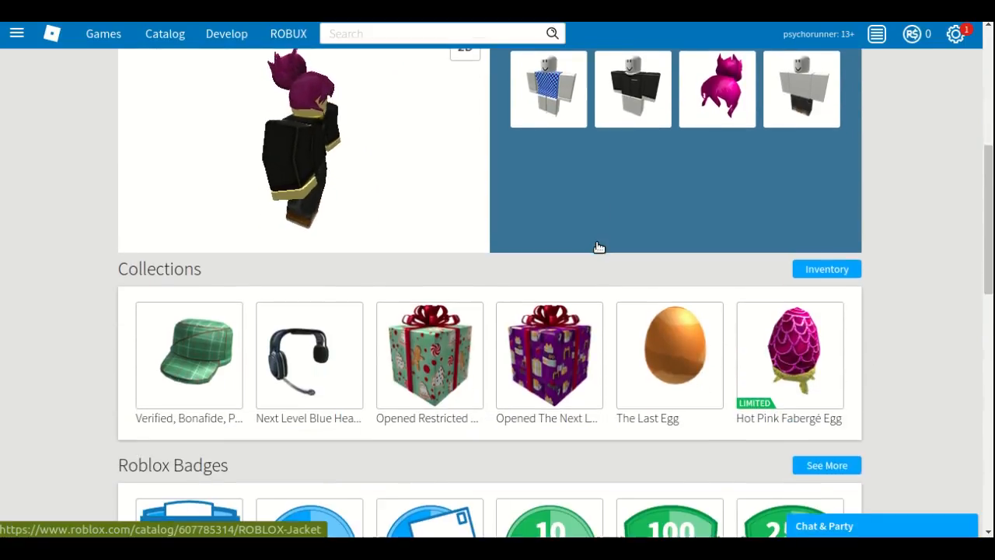
pyautogui.scroll(3)
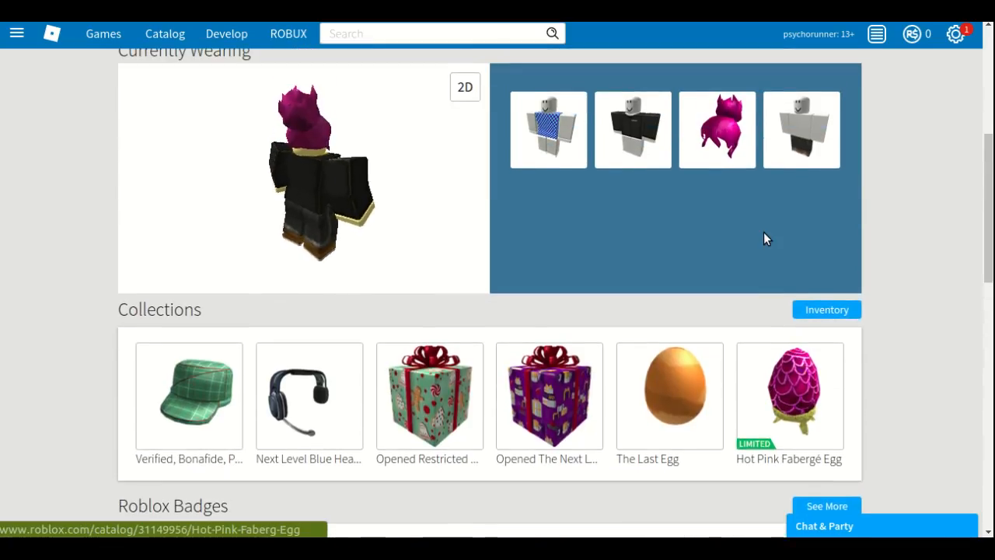
pyautogui.scroll(-3)
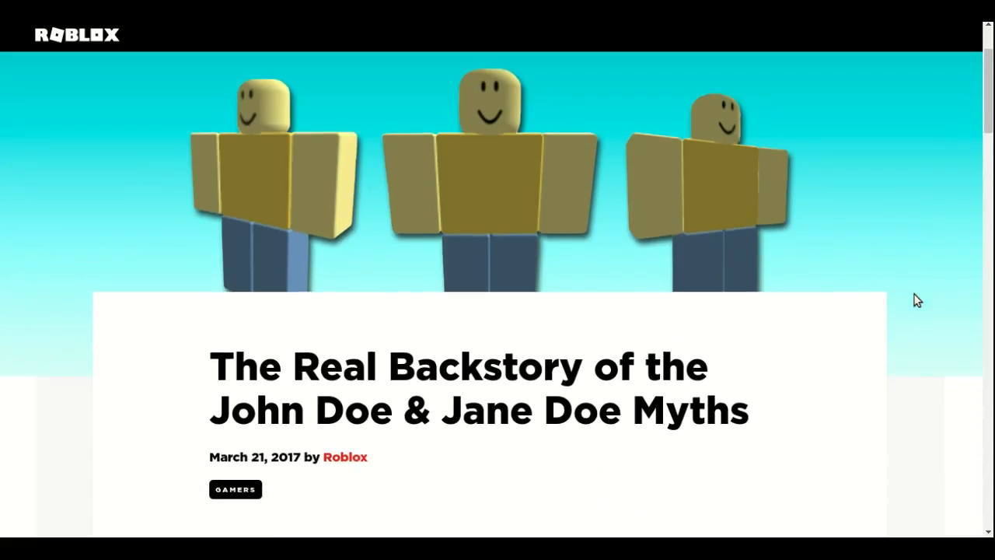
# Step: Read through the 'Real Backstory of the John Doe & Jane Doe Myths' blog article
pyautogui.scroll(-3)
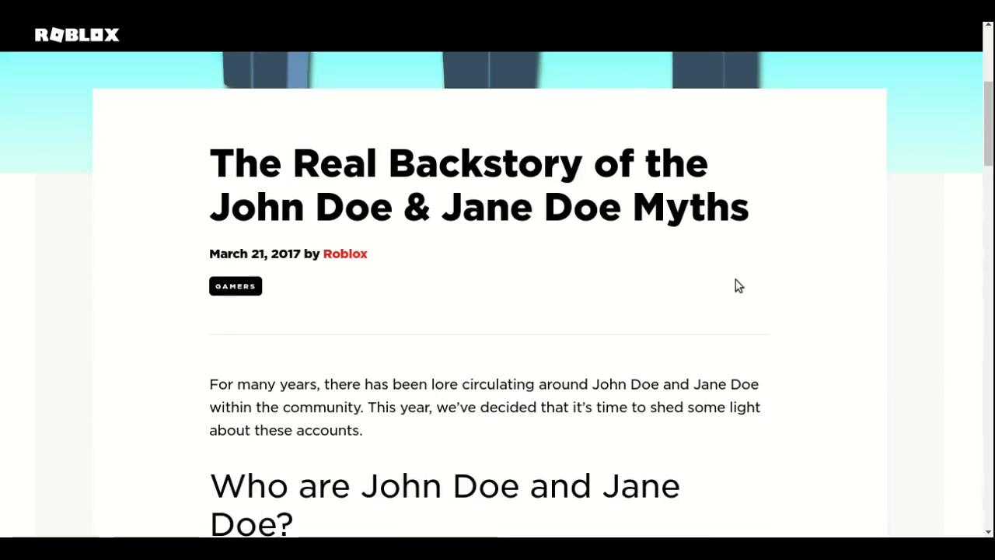
pyautogui.scroll(3)
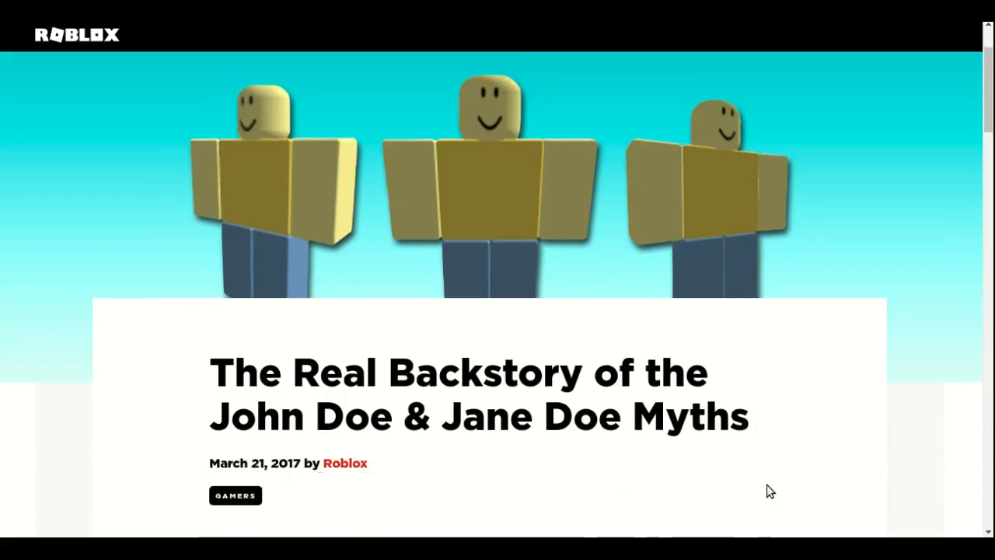
pyautogui.scroll(-3)
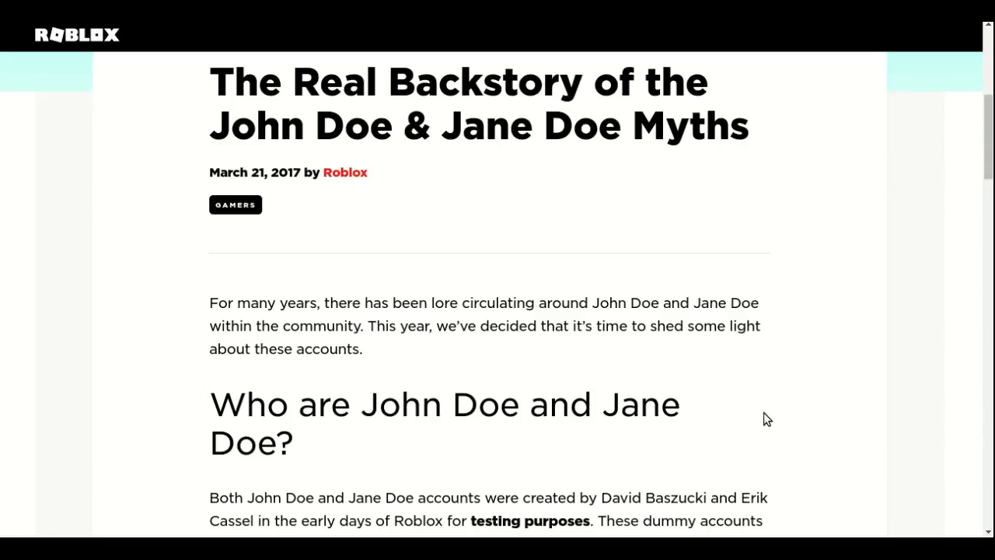
pyautogui.scroll(-3)
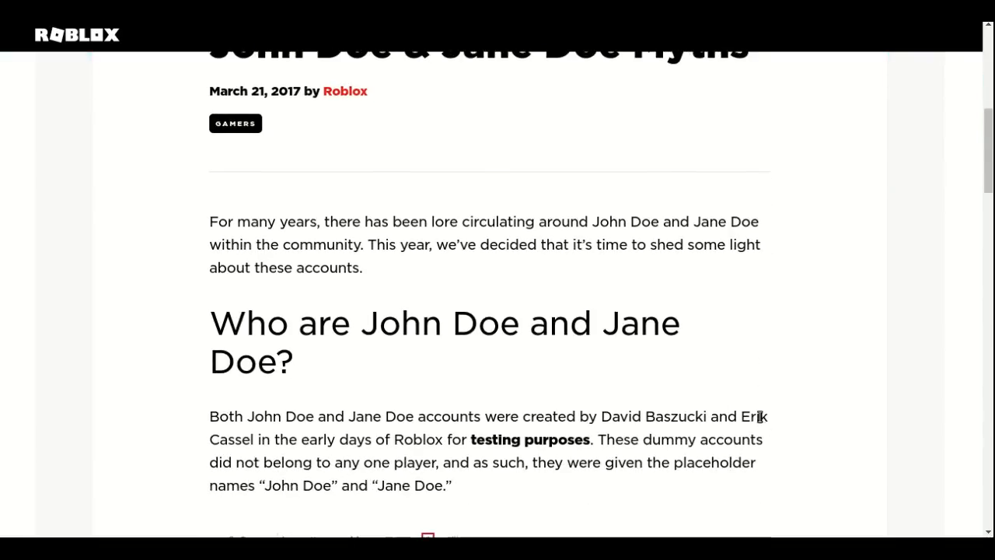
pyautogui.scroll(-3)
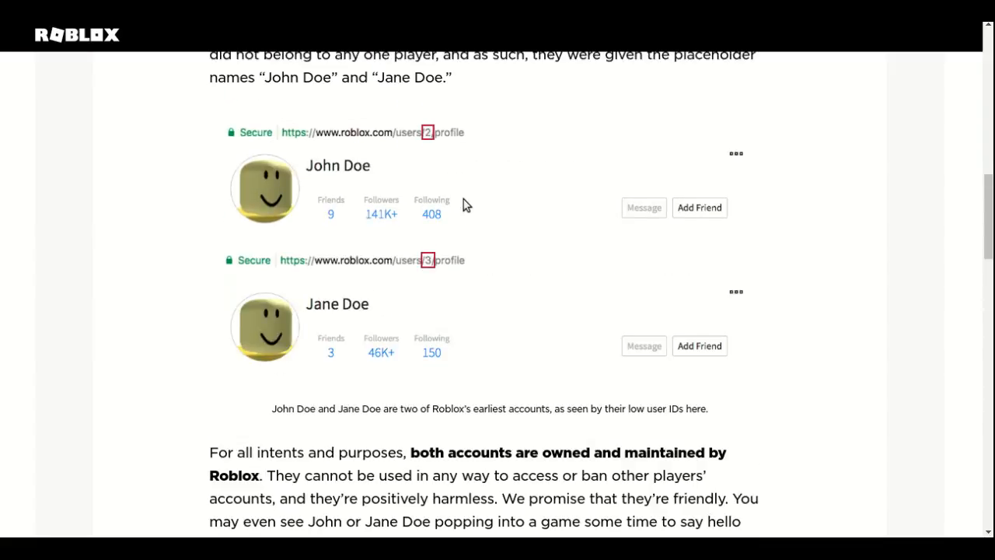
pyautogui.scroll(3)
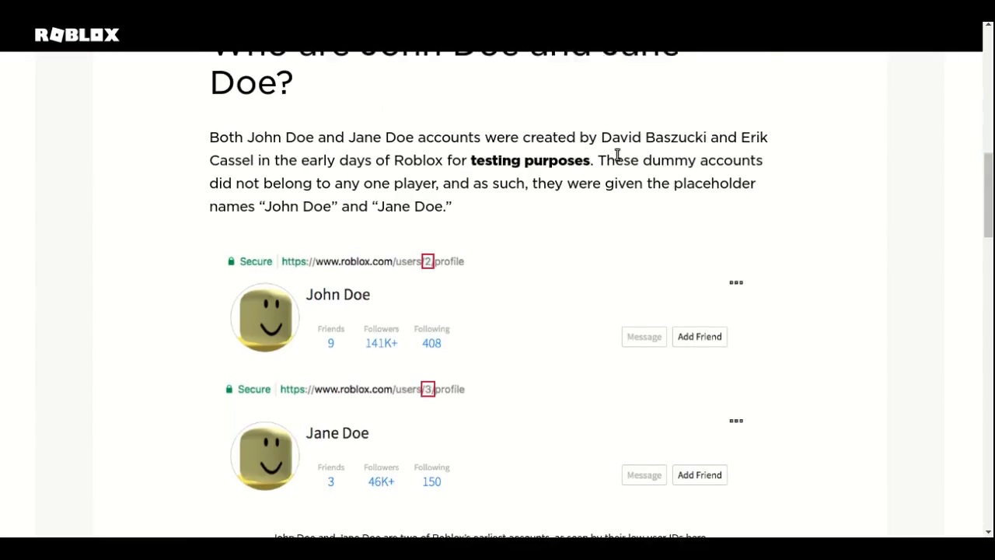
pyautogui.scroll(3)
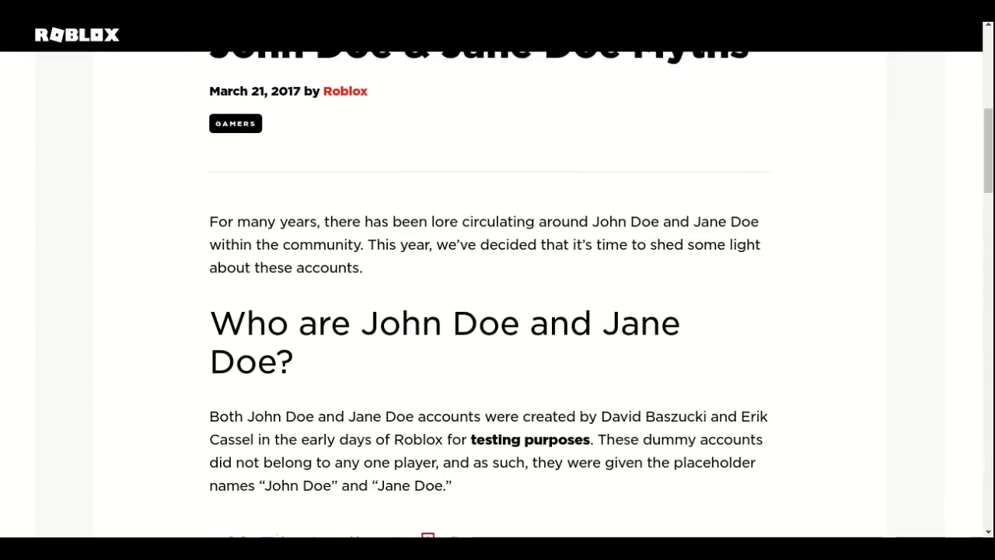
pyautogui.moveTo(611, 420)
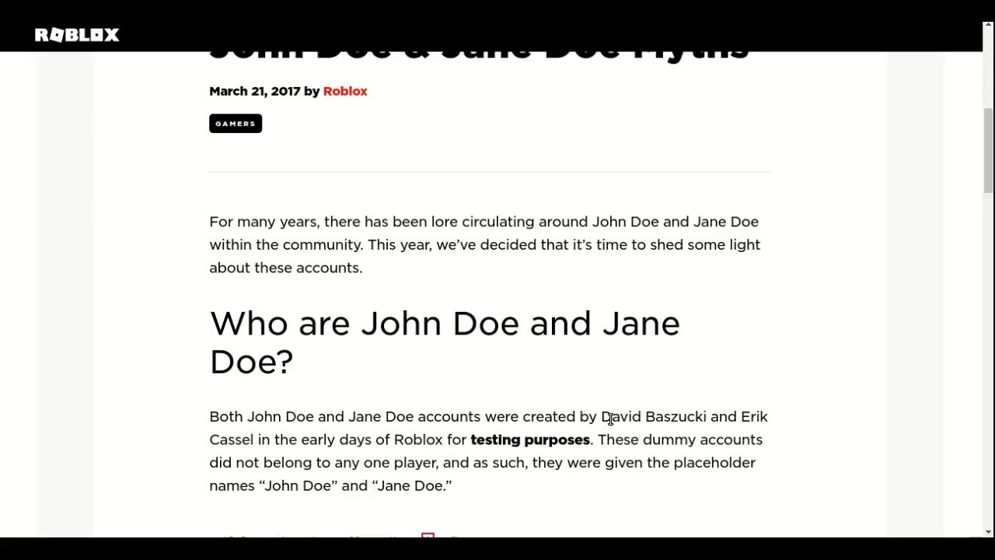
pyautogui.moveTo(900, 480)
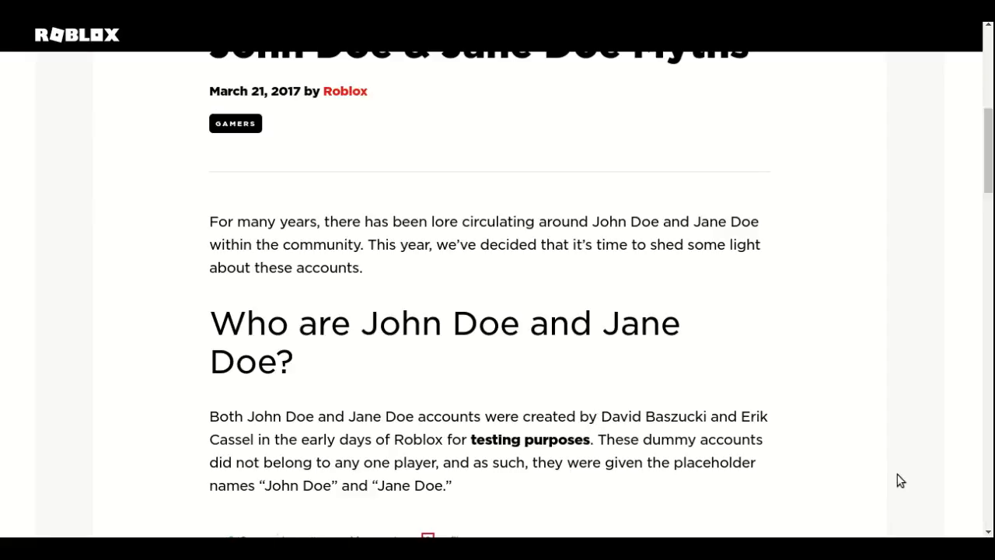
pyautogui.moveTo(883, 471)
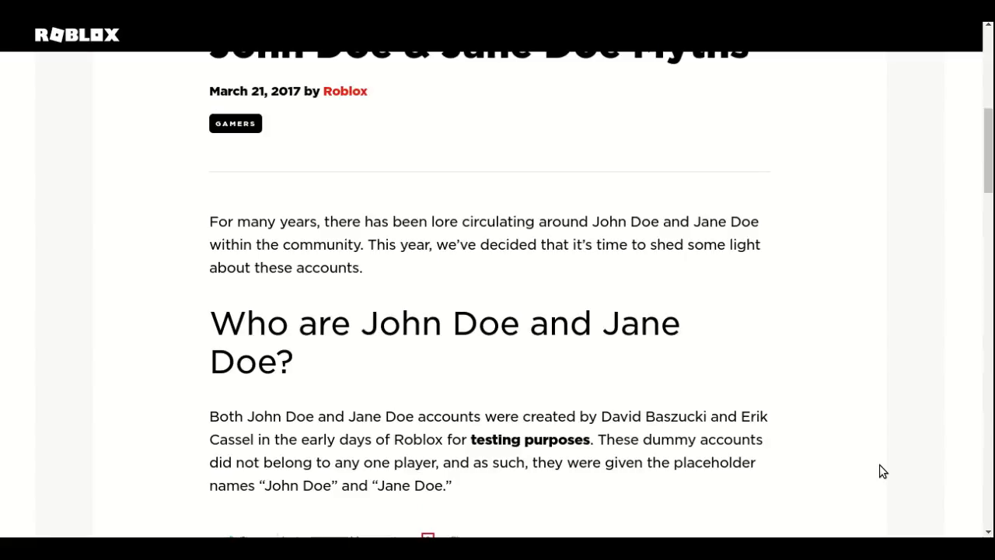
pyautogui.moveTo(752, 422)
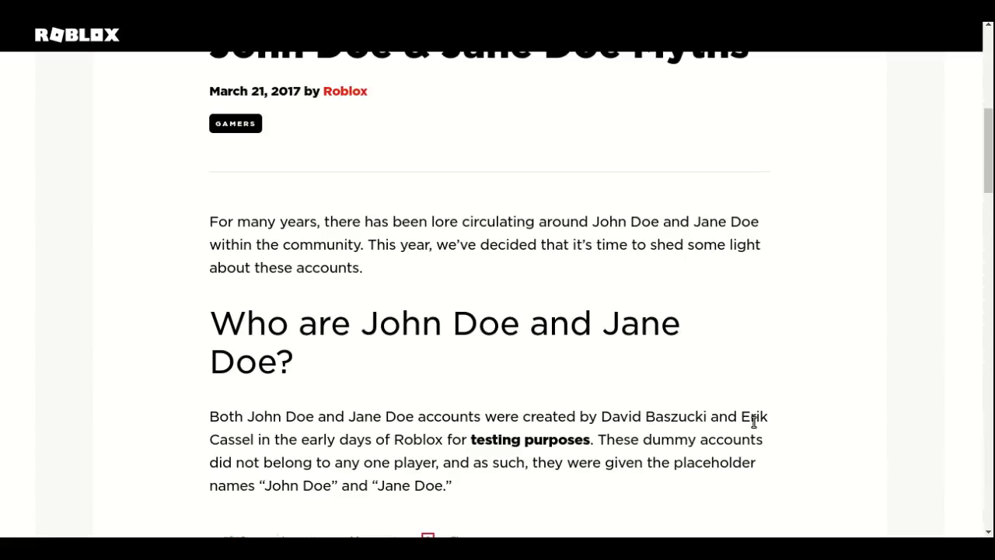
pyautogui.moveTo(932, 292)
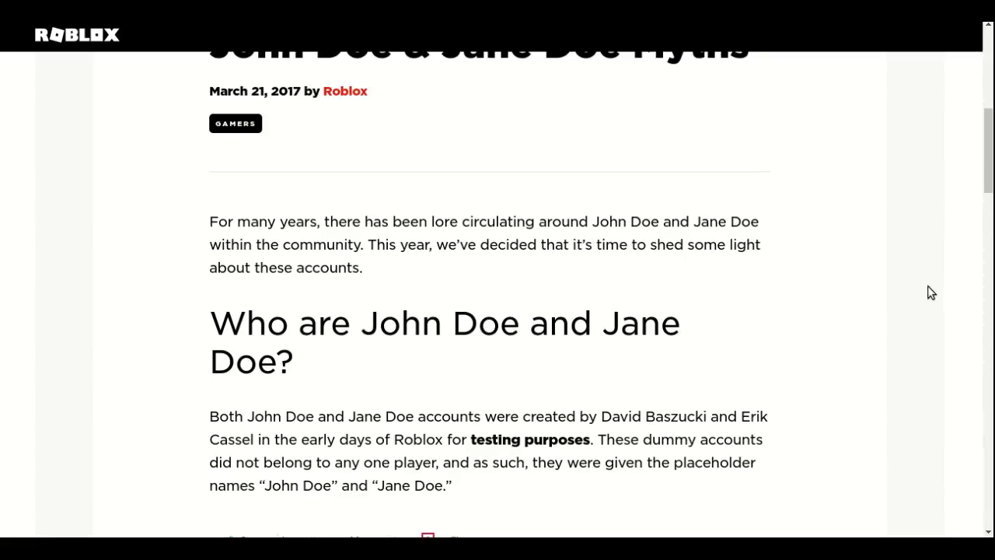
# Step: Scroll down the player profile to its badges and statistics
pyautogui.scroll(-3)
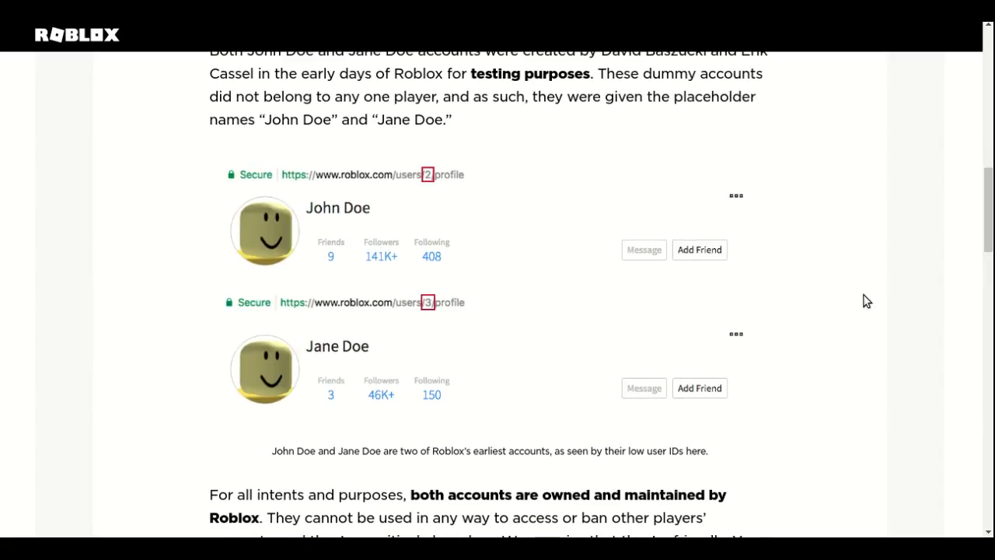
pyautogui.scroll(-3)
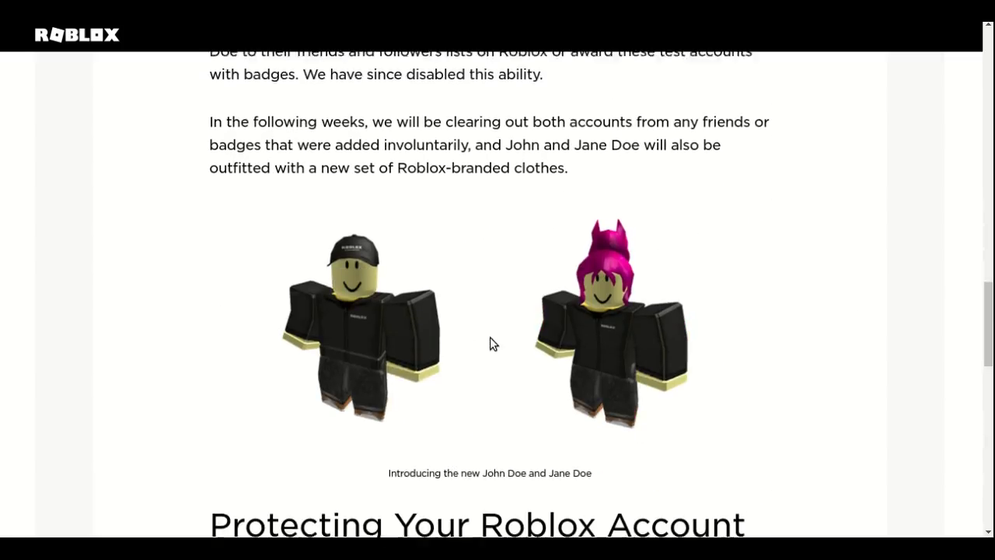
pyautogui.scroll(-3)
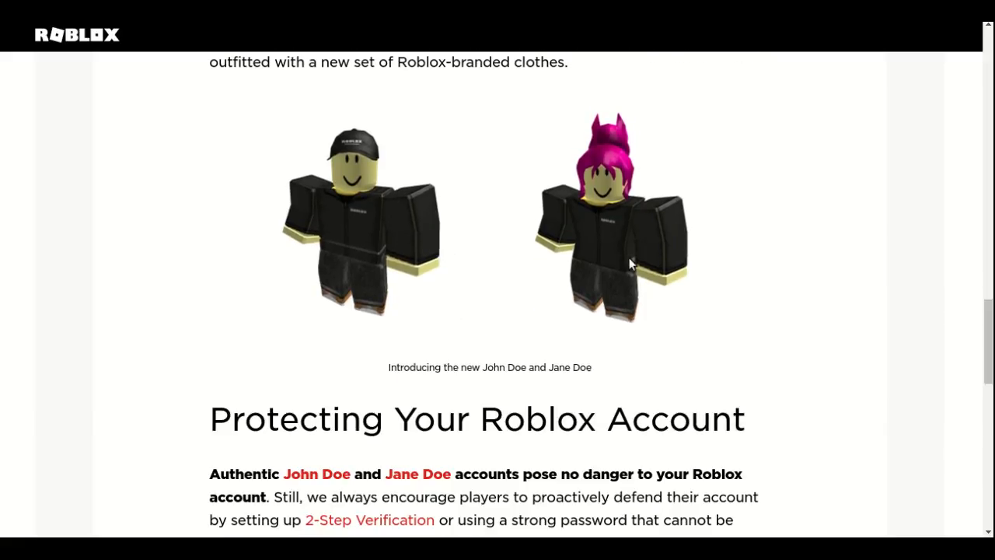
pyautogui.moveTo(636, 249)
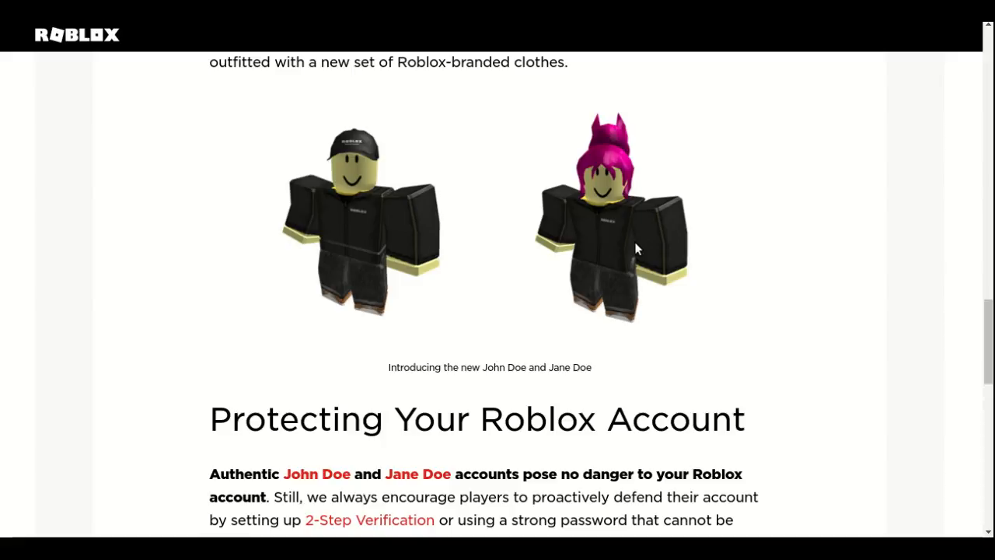
pyautogui.moveTo(381, 365)
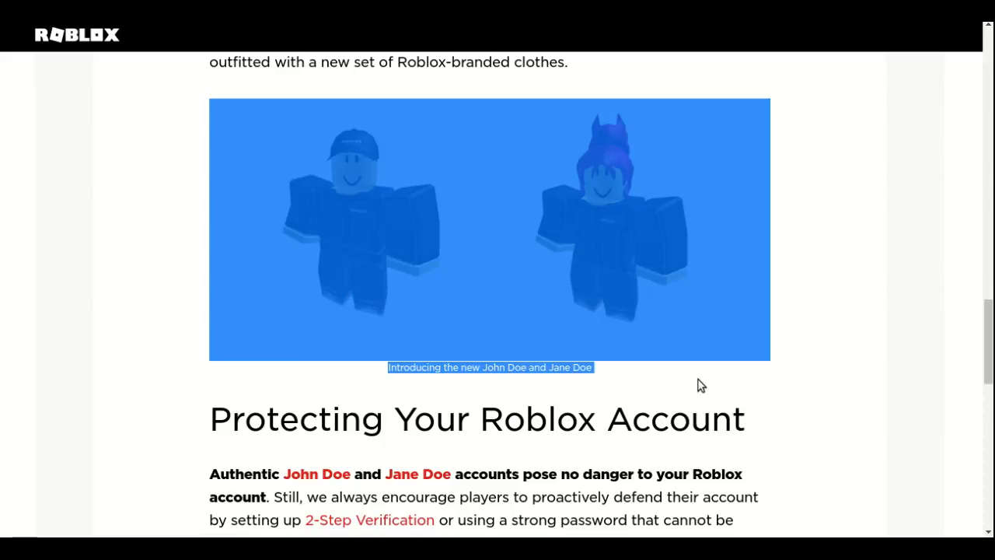
pyautogui.scroll(-3)
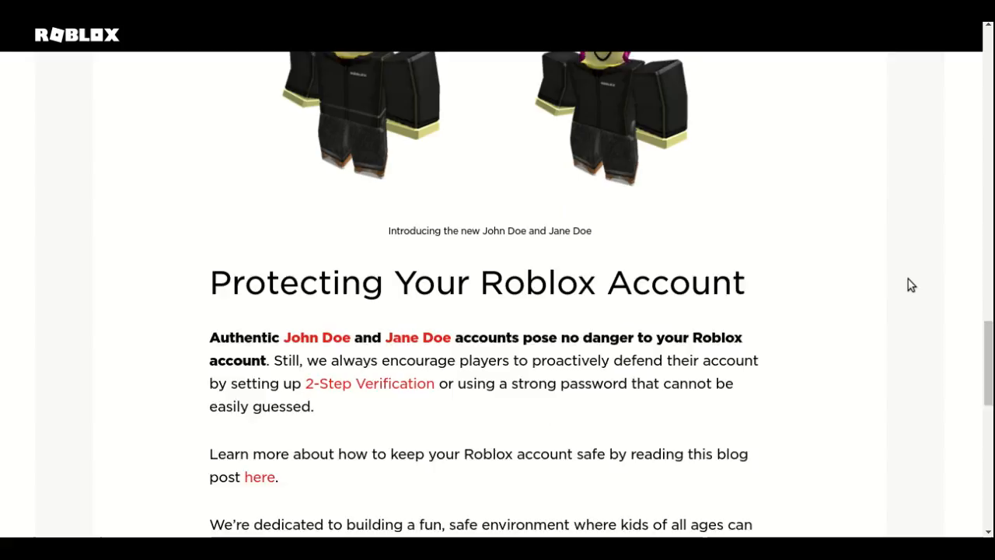
pyautogui.scroll(-3)
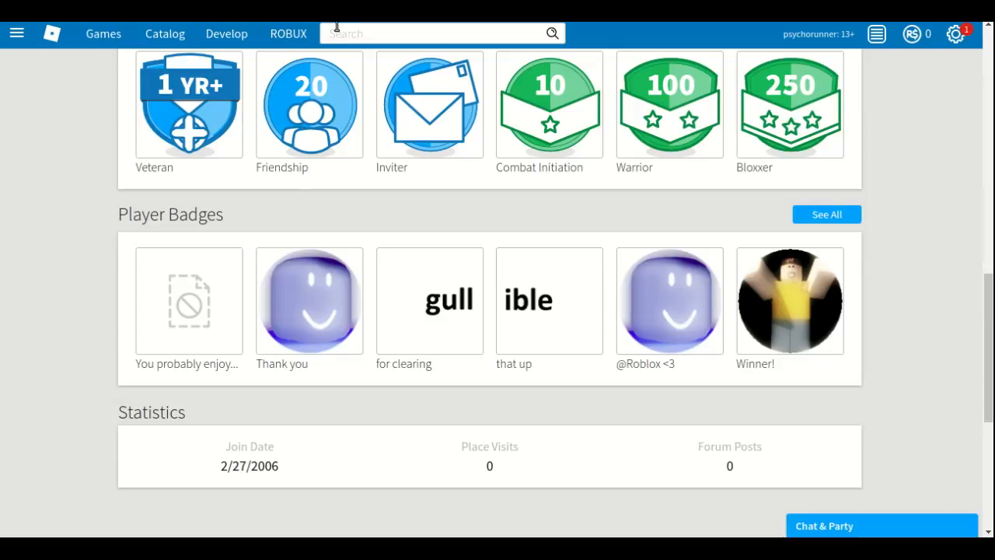
# Step: Search People for 'Thec0mmunity' and open TheC0mmunity's profile from the results
pyautogui.write('Th')
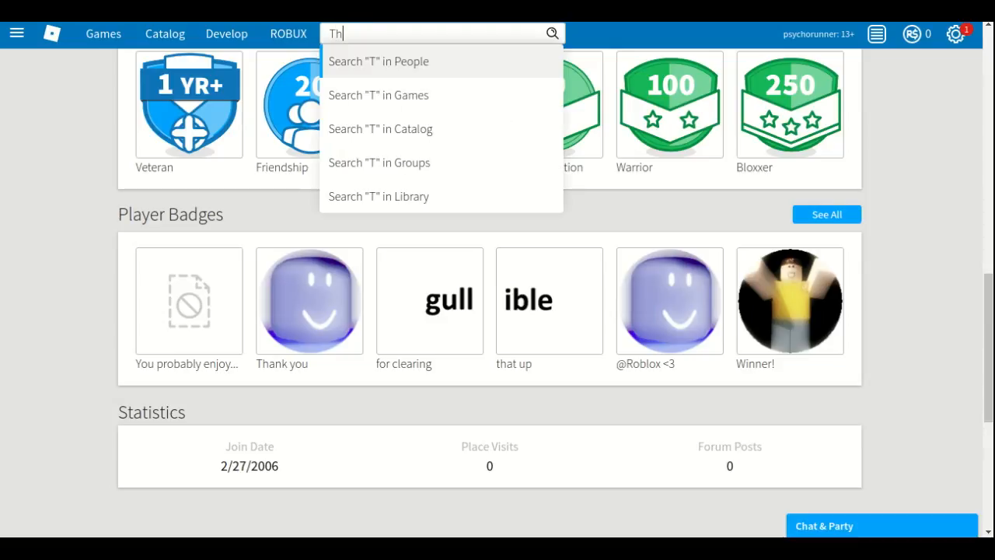
pyautogui.write('ec')
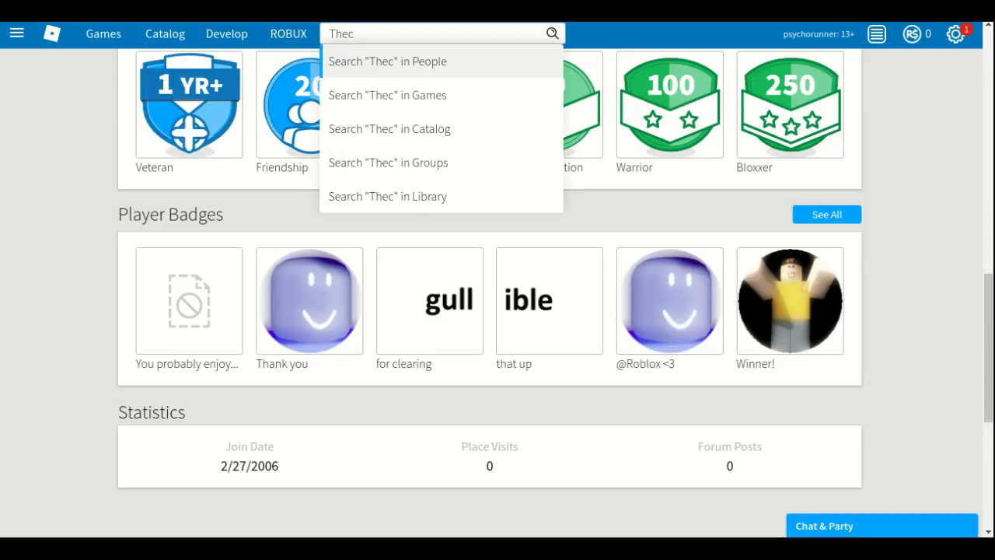
pyautogui.write('0mmu')
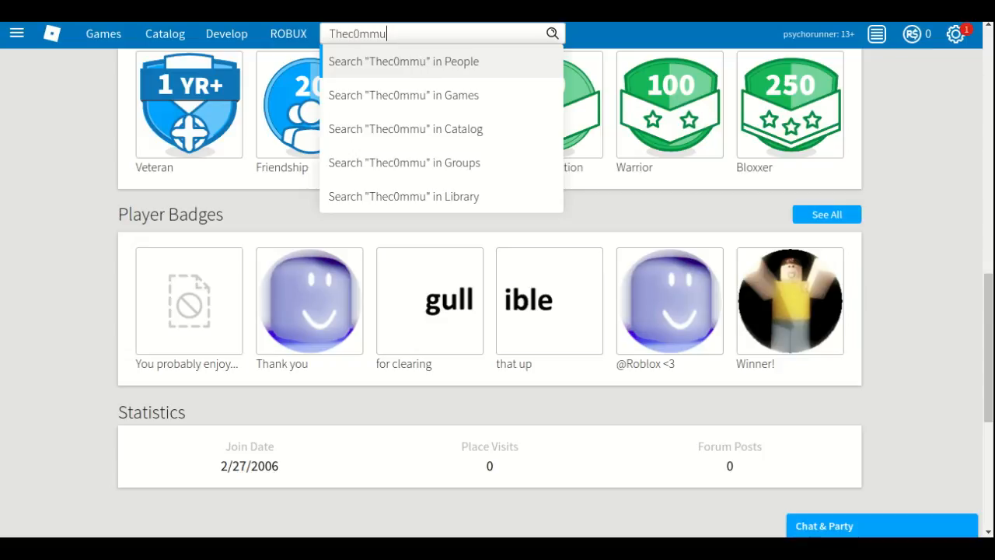
pyautogui.write('nity\\')
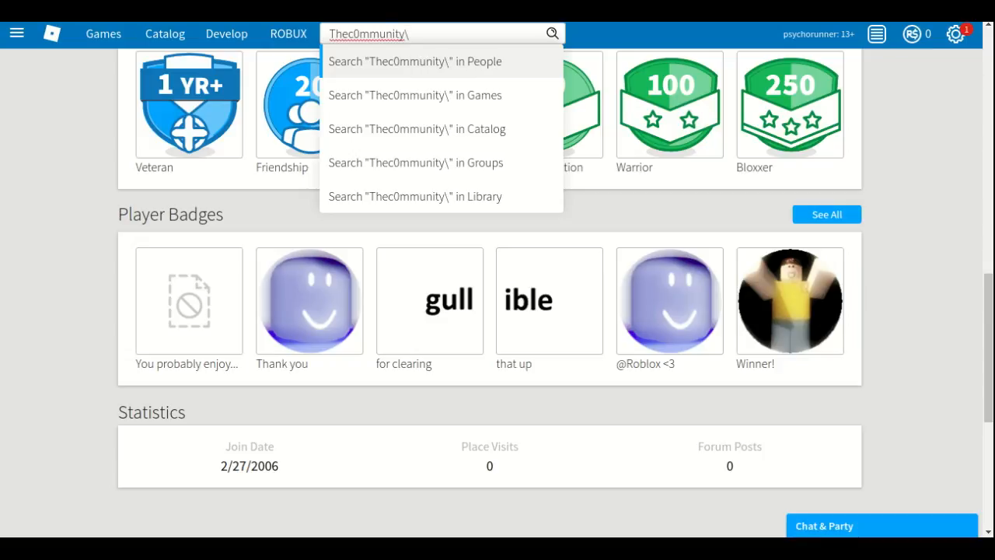
pyautogui.press('Backspace')
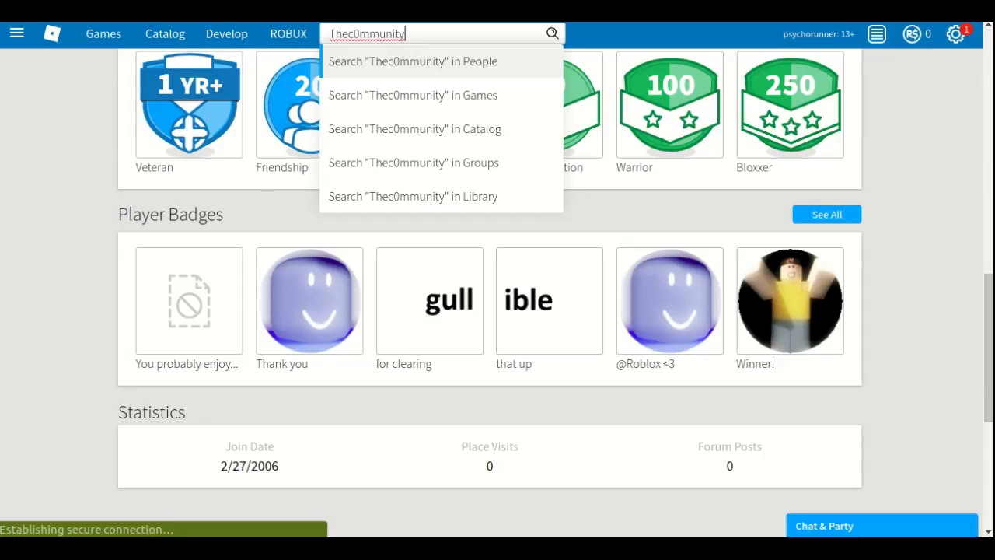
pyautogui.click(412, 60)
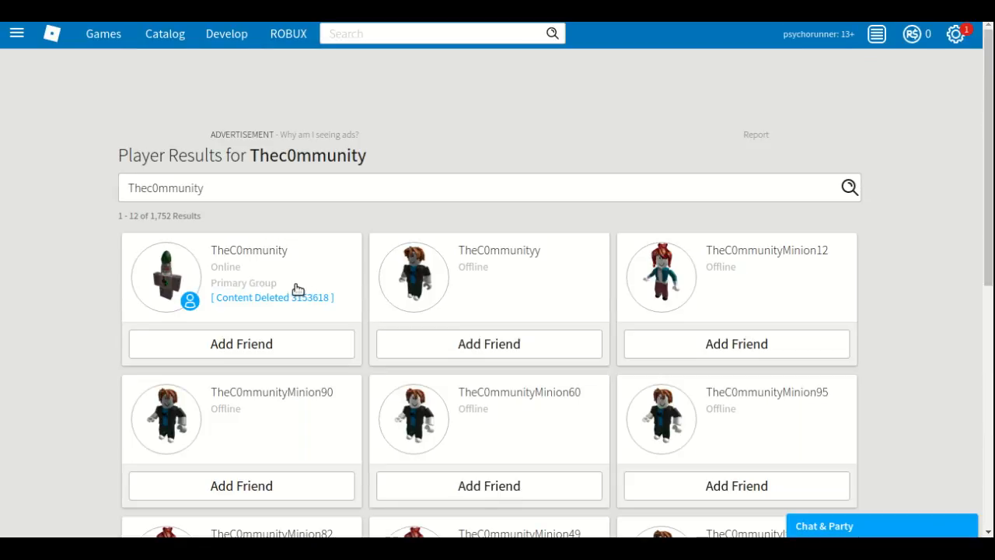
pyautogui.click(249, 250)
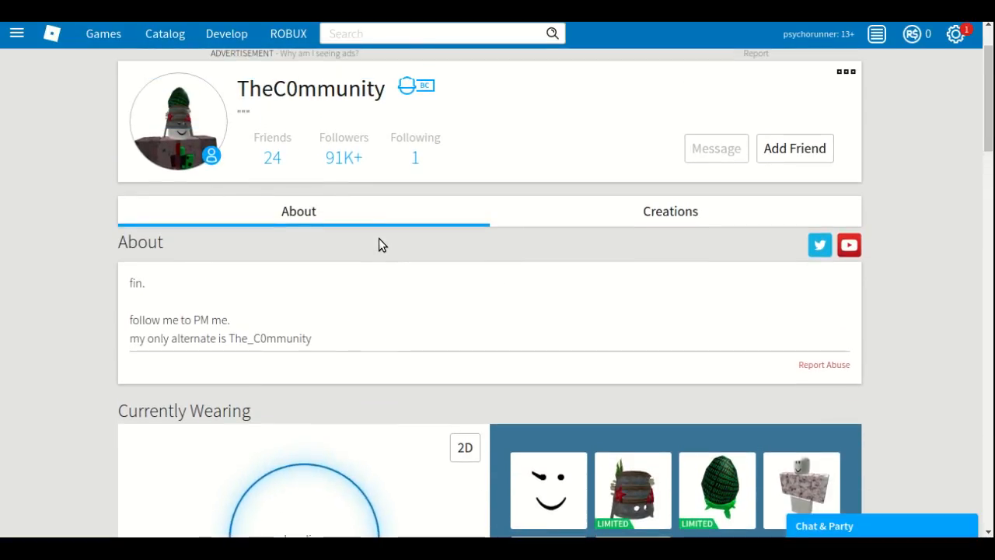
pyautogui.moveTo(343, 157)
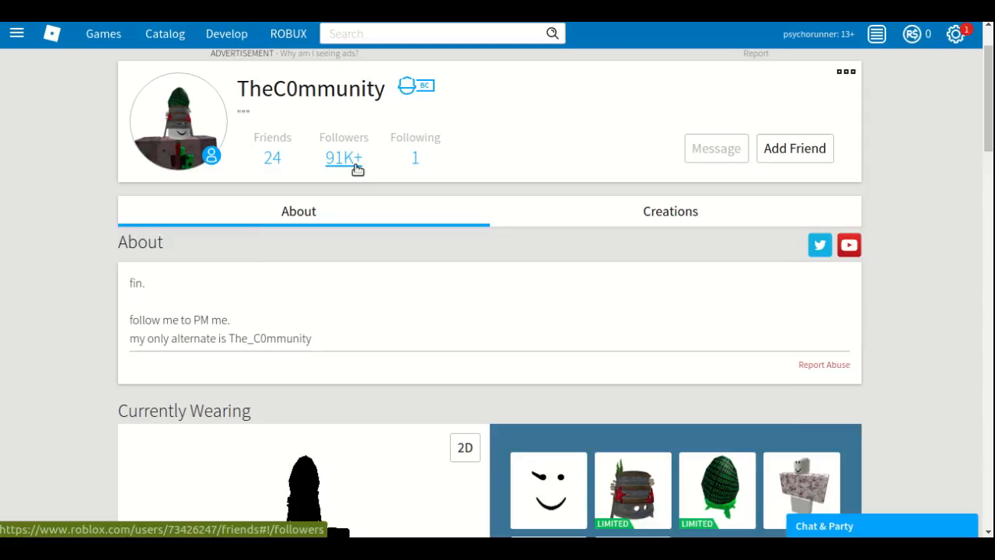
# Step: Scroll TheC0mmunity's profile past Currently Wearing down to Friends
pyautogui.scroll(-3)
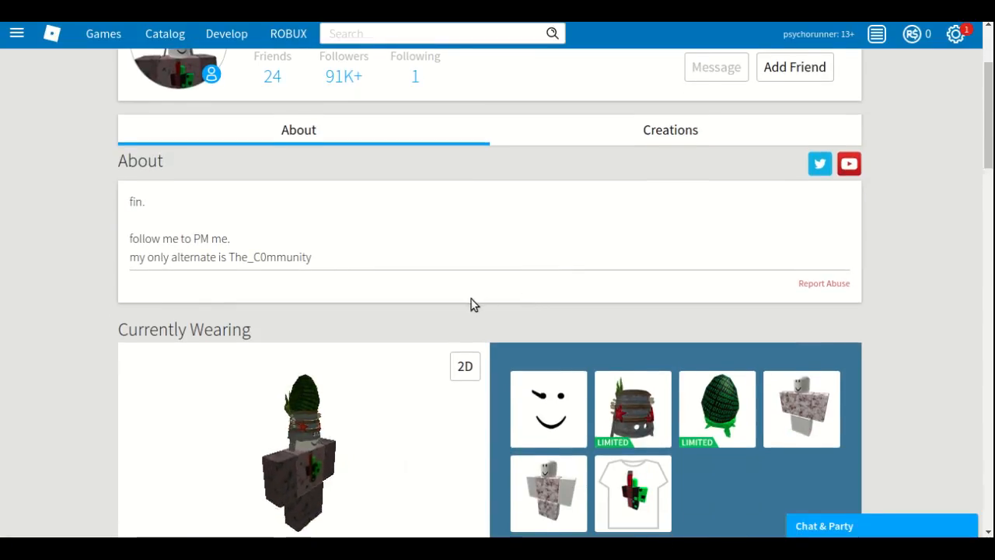
pyautogui.scroll(-3)
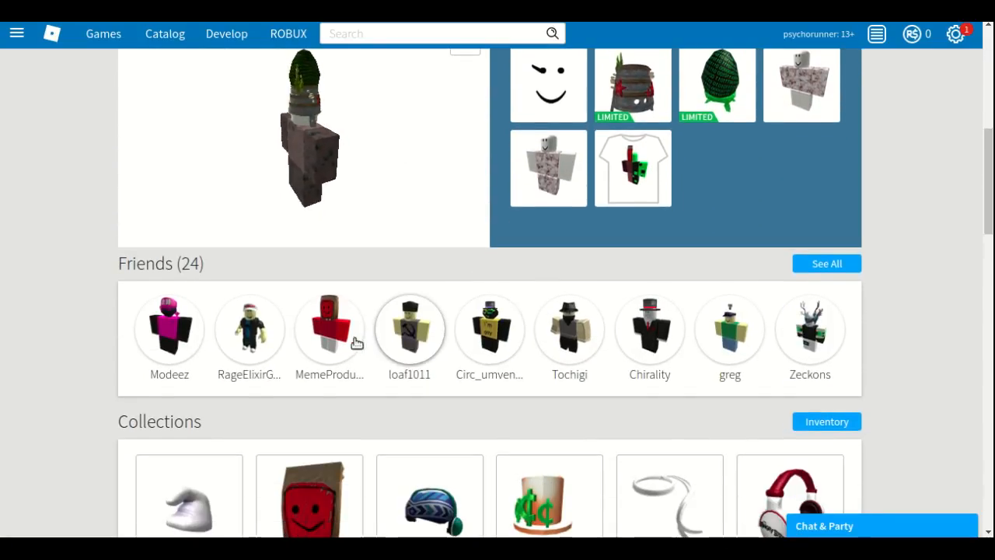
pyautogui.moveTo(700, 346)
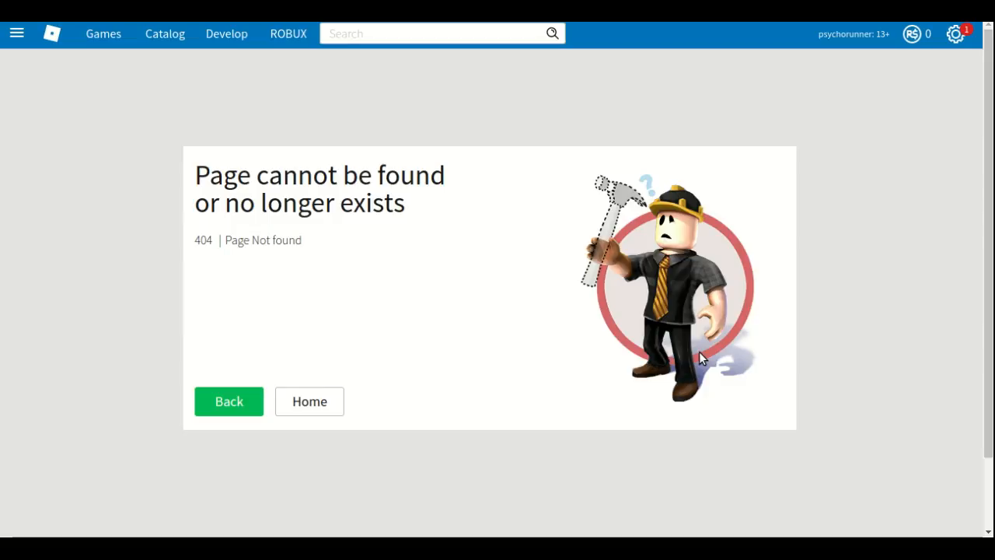
pyautogui.moveTo(505, 274)
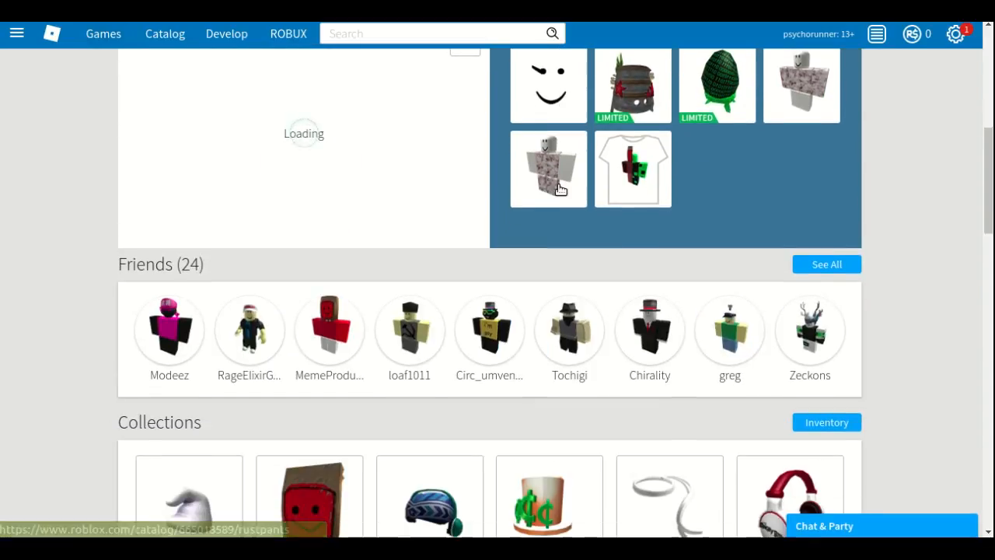
# Step: Scroll TheC0mmunity's profile and open its full 24-friend list via See All
pyautogui.scroll(-3)
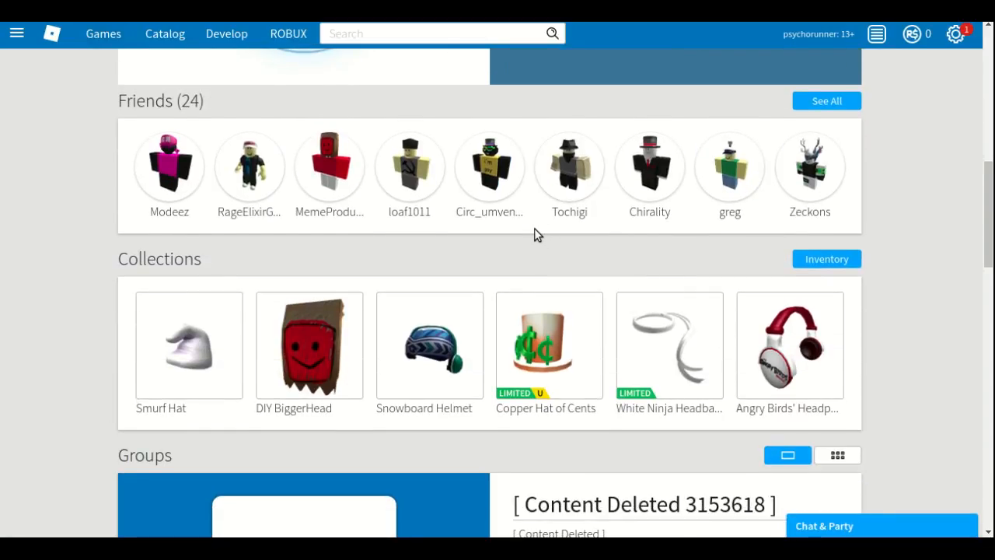
pyautogui.scroll(-3)
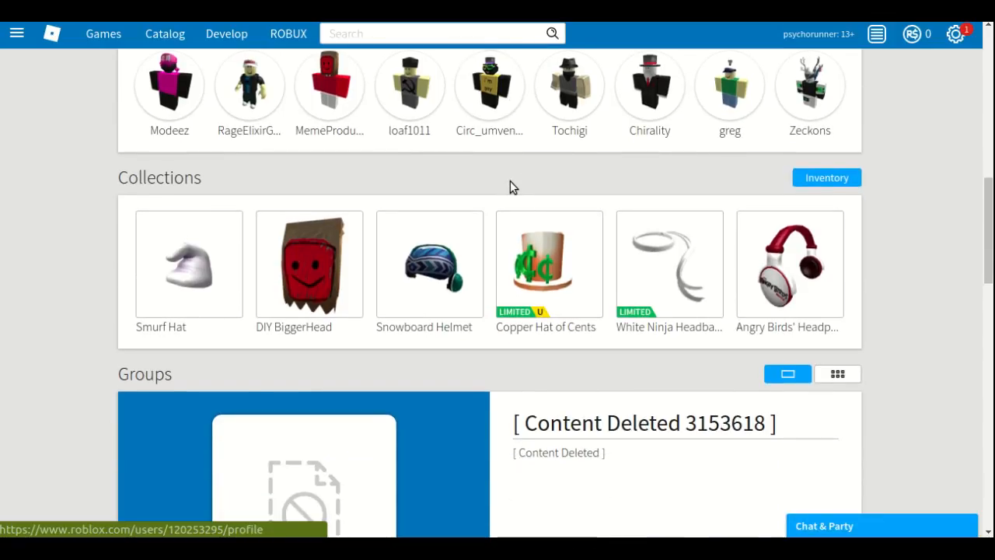
pyautogui.scroll(3)
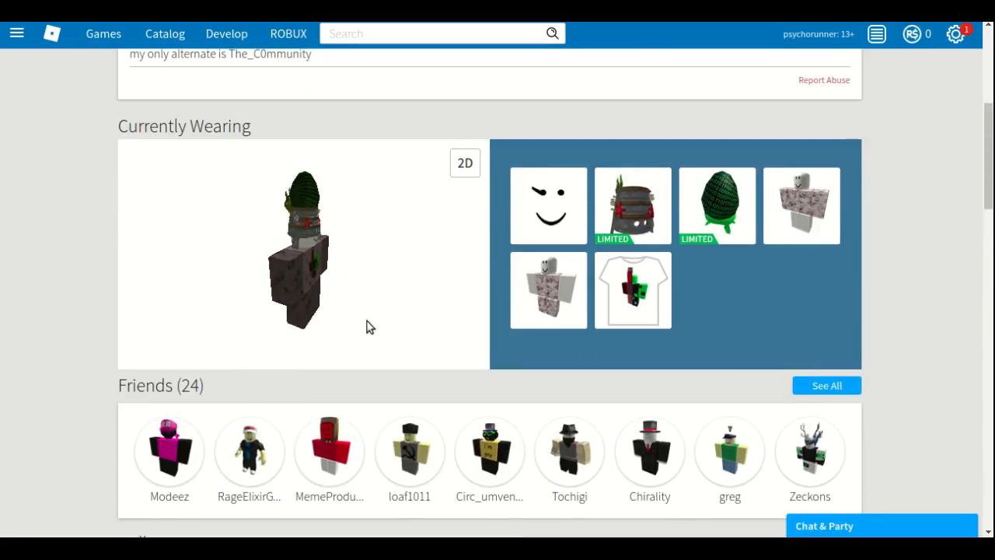
pyautogui.scroll(3)
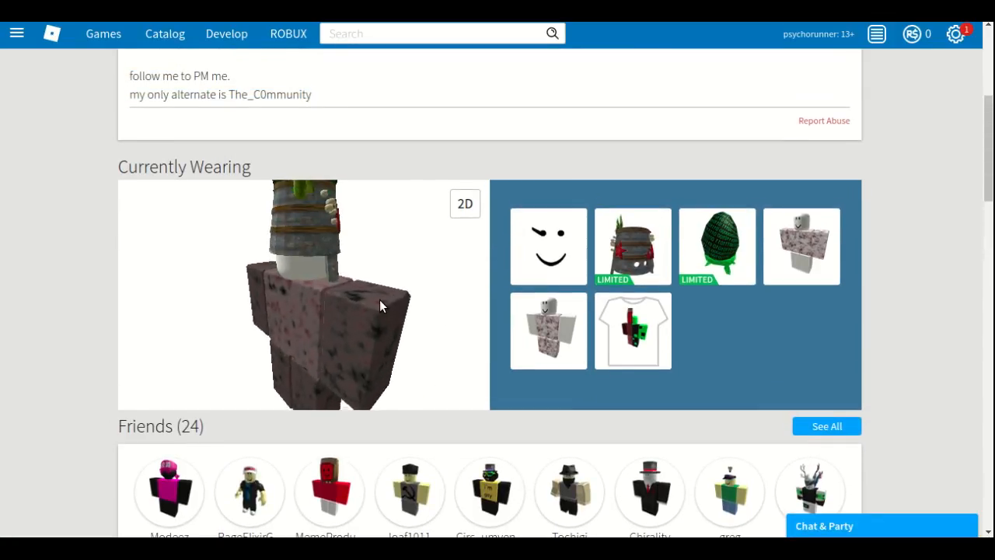
pyautogui.scroll(3)
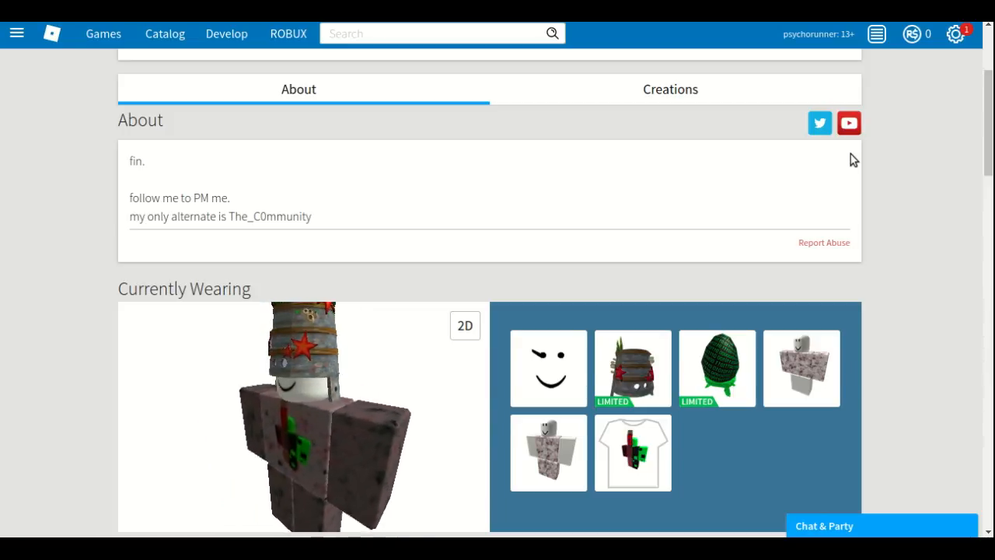
pyautogui.scroll(-3)
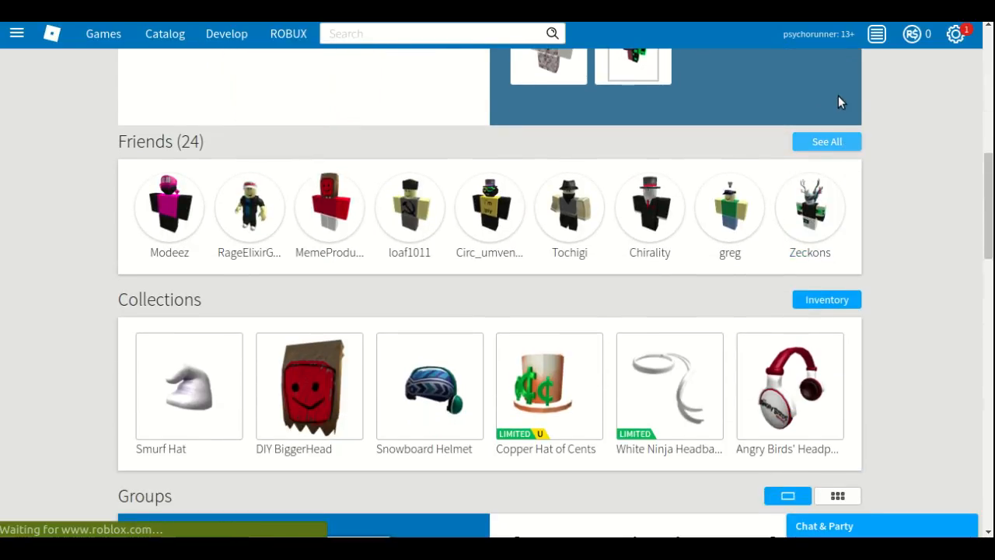
pyautogui.click(826, 141)
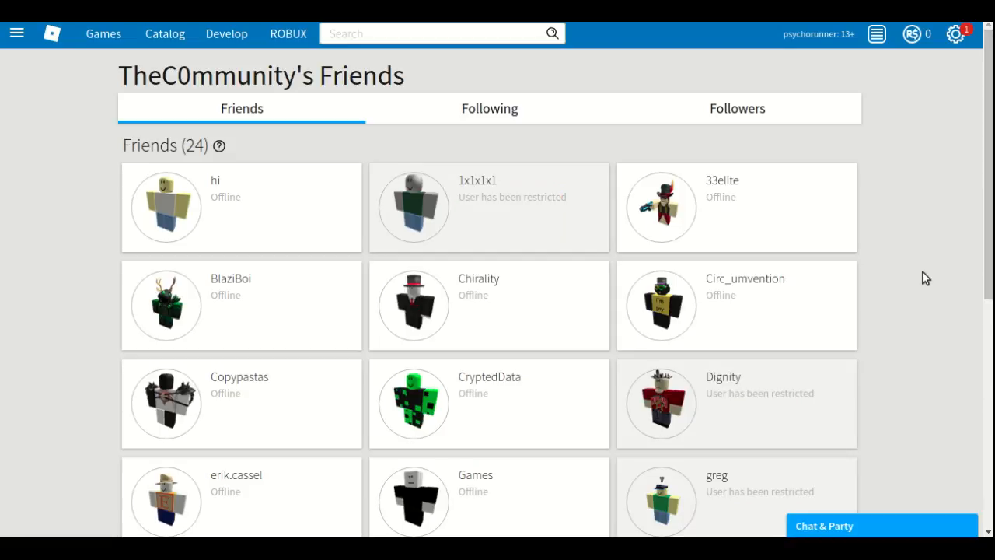
# Step: Browse the friends grid and move to page 2 with the remaining six friends
pyautogui.scroll(-3)
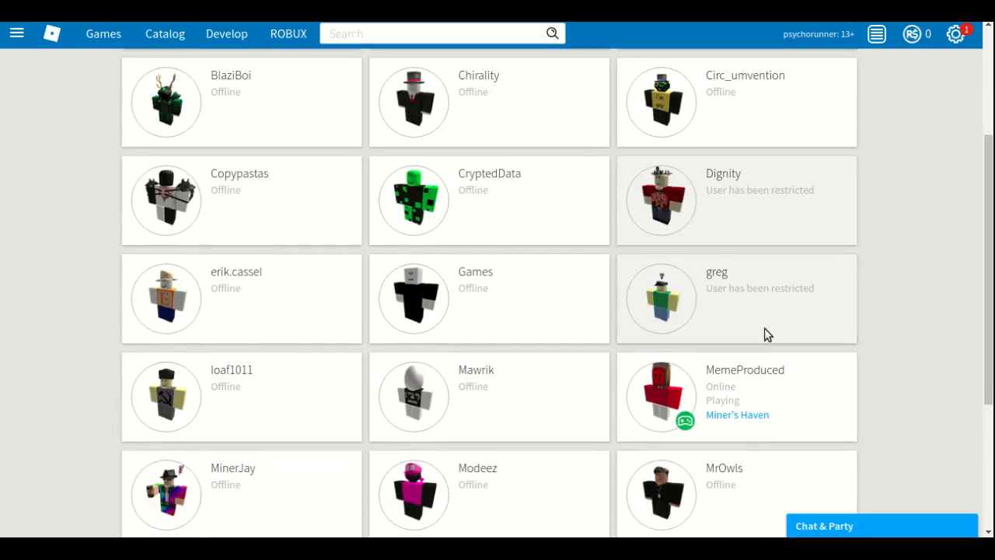
pyautogui.scroll(3)
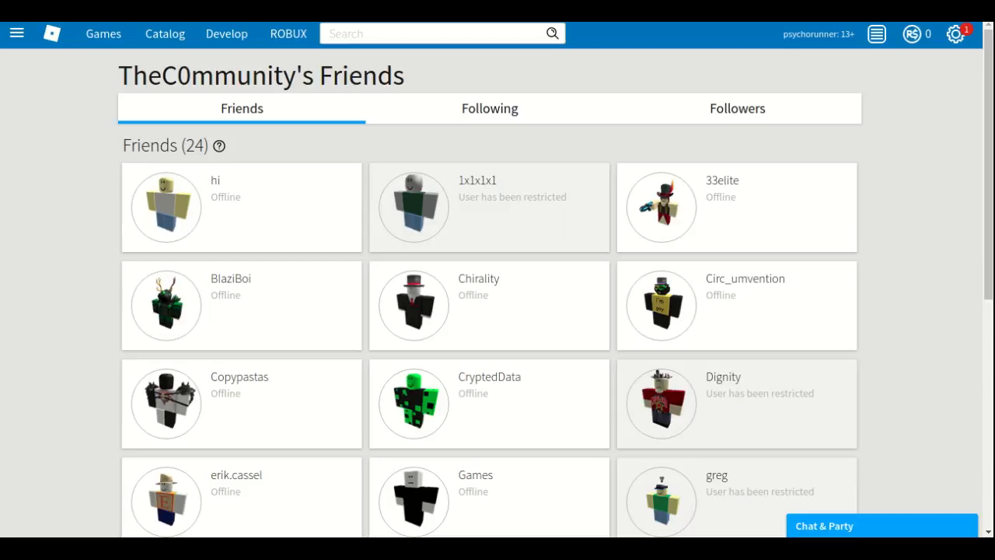
pyautogui.scroll(-3)
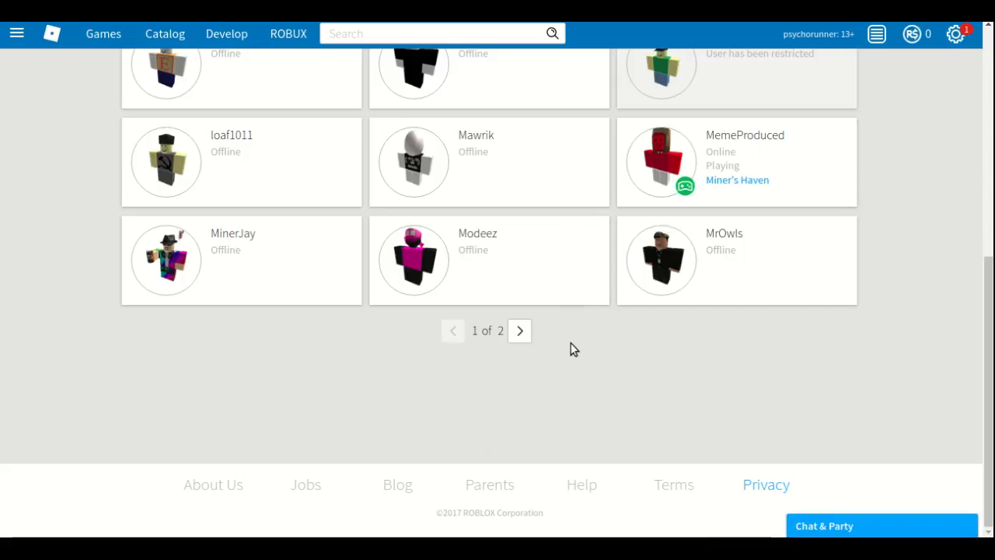
pyautogui.click(519, 330)
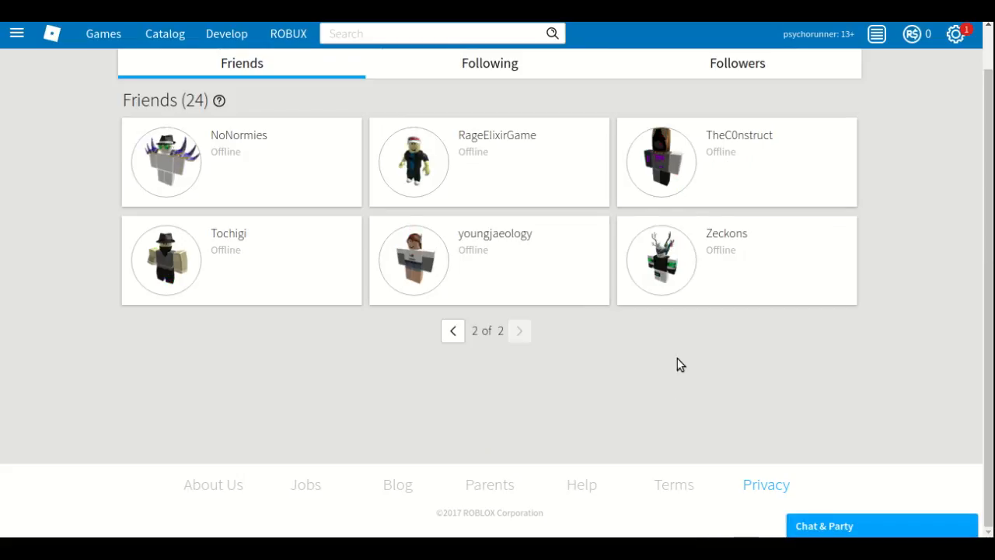
pyautogui.scroll(3)
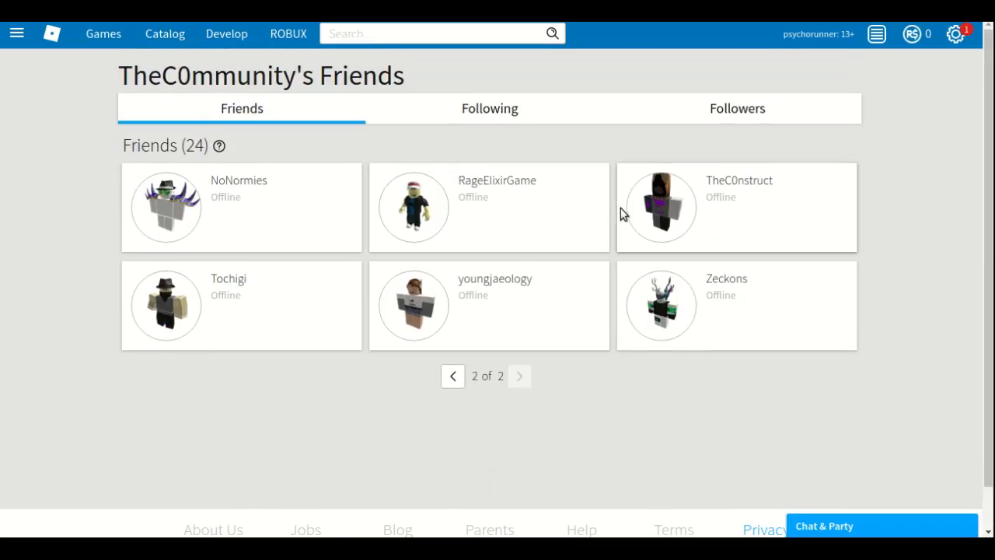
pyautogui.moveTo(369, 222)
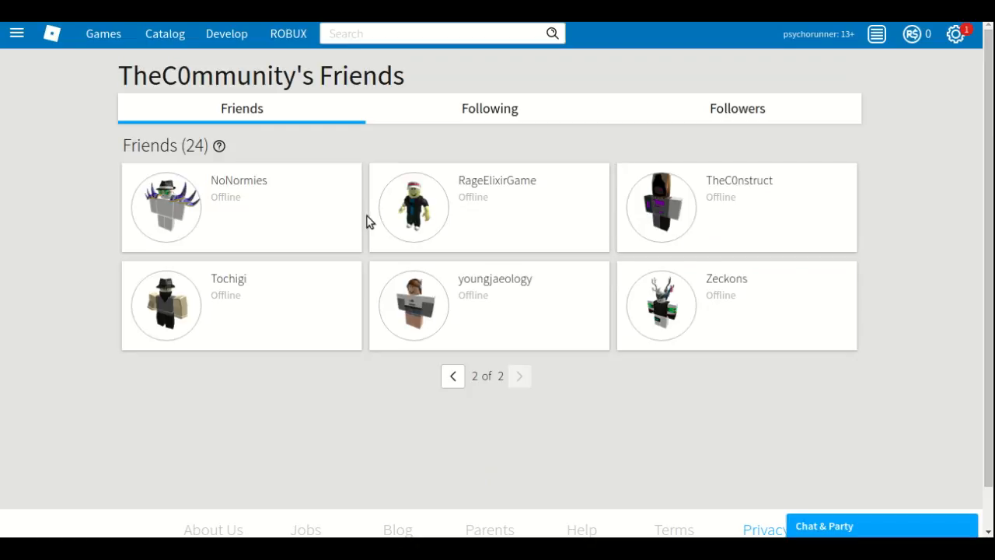
pyautogui.moveTo(266, 196)
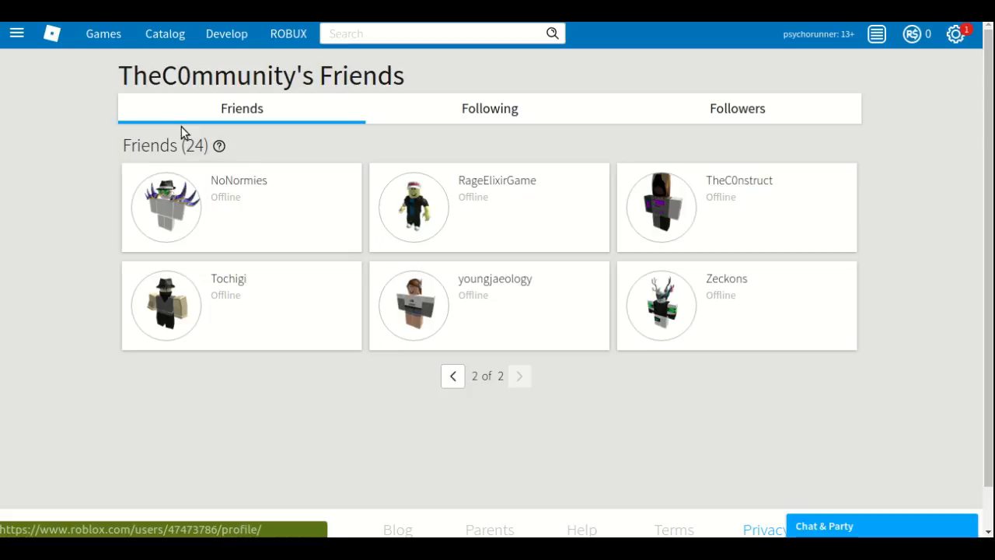
pyautogui.click(52, 34)
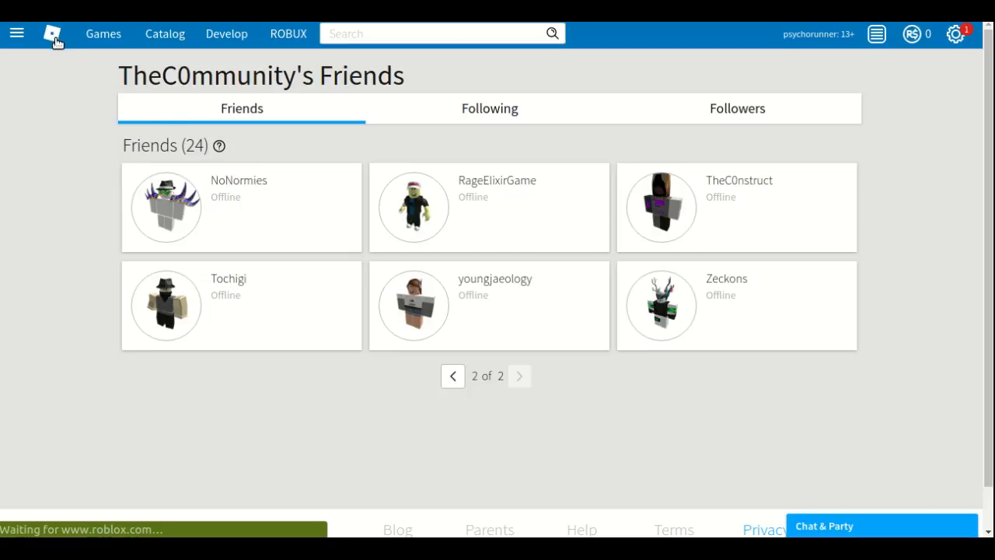
# Step: Return to psychorunner's home page with the Roblox logo and scroll down it
pyautogui.click(53, 33)
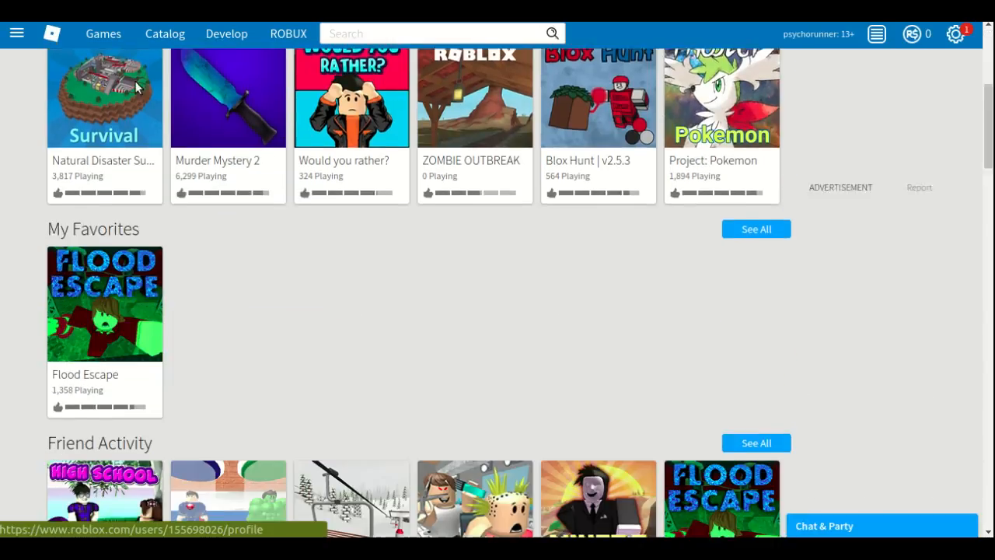
pyautogui.scroll(-3)
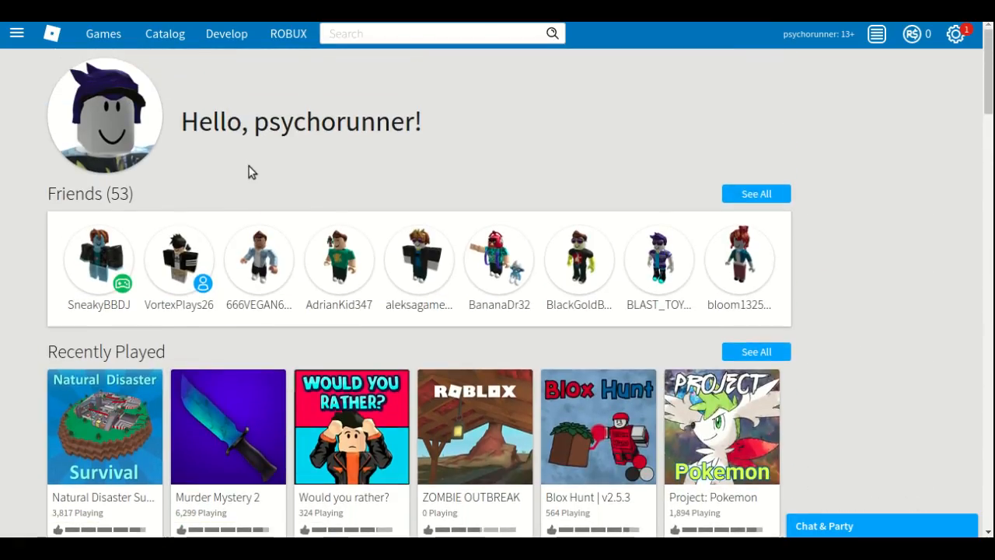
pyautogui.moveTo(220, 177)
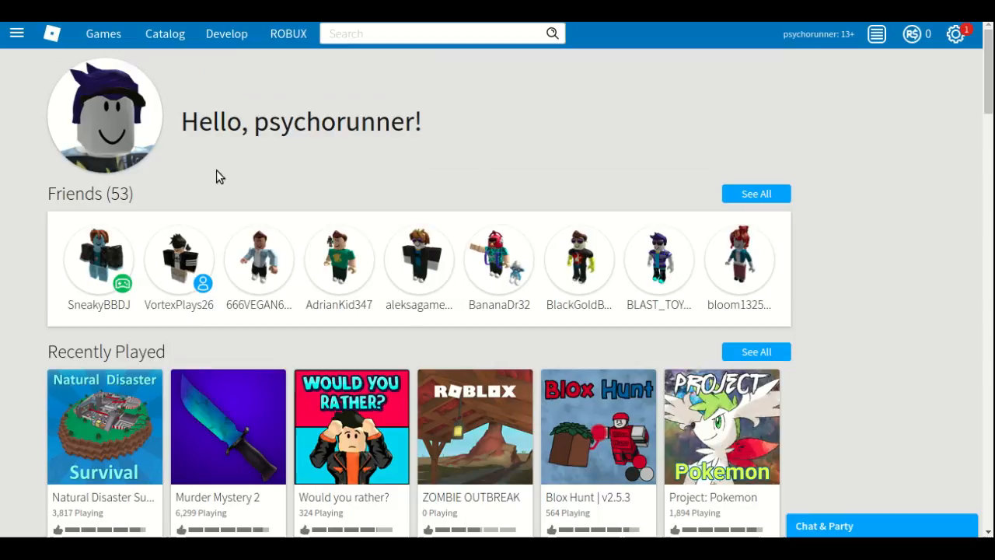
pyautogui.moveTo(463, 323)
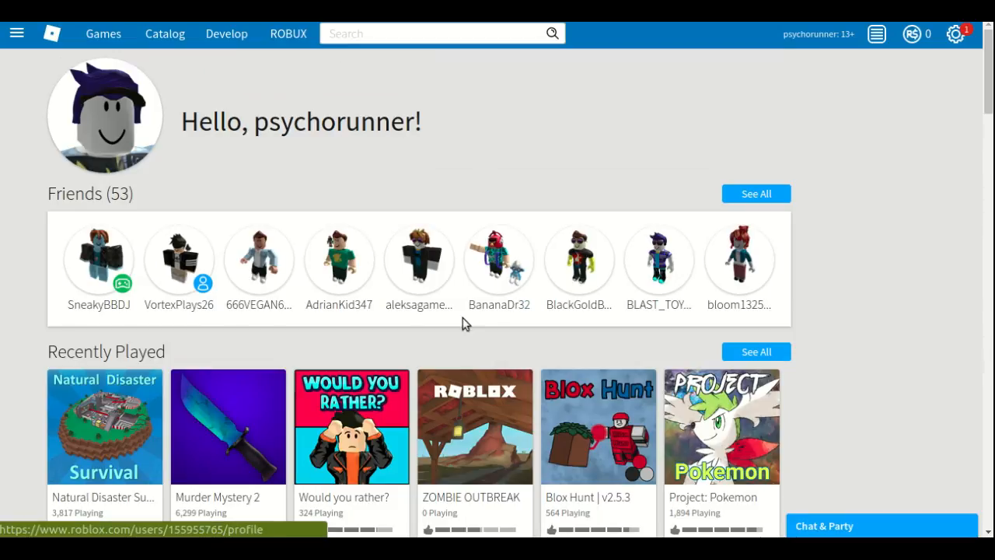
pyautogui.click(499, 259)
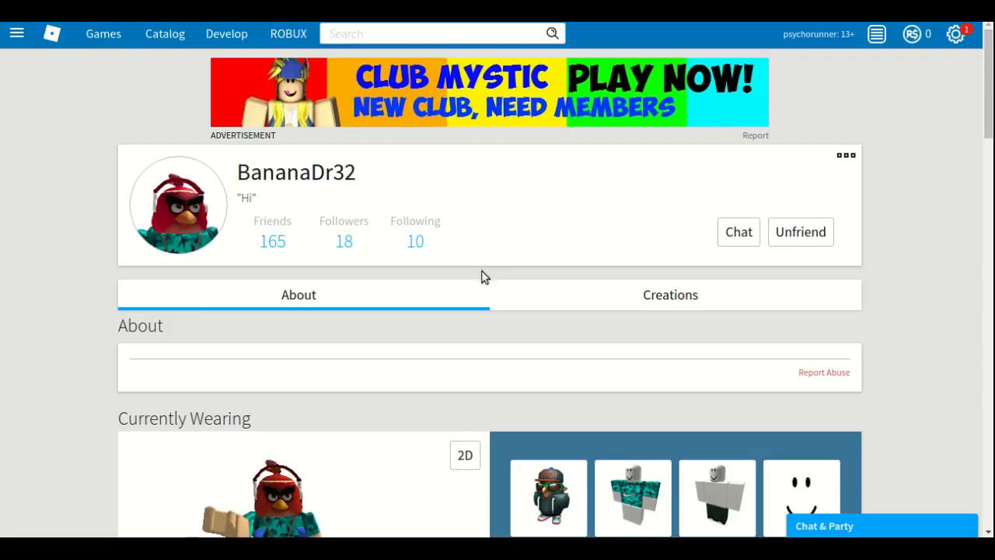
pyautogui.scroll(-3)
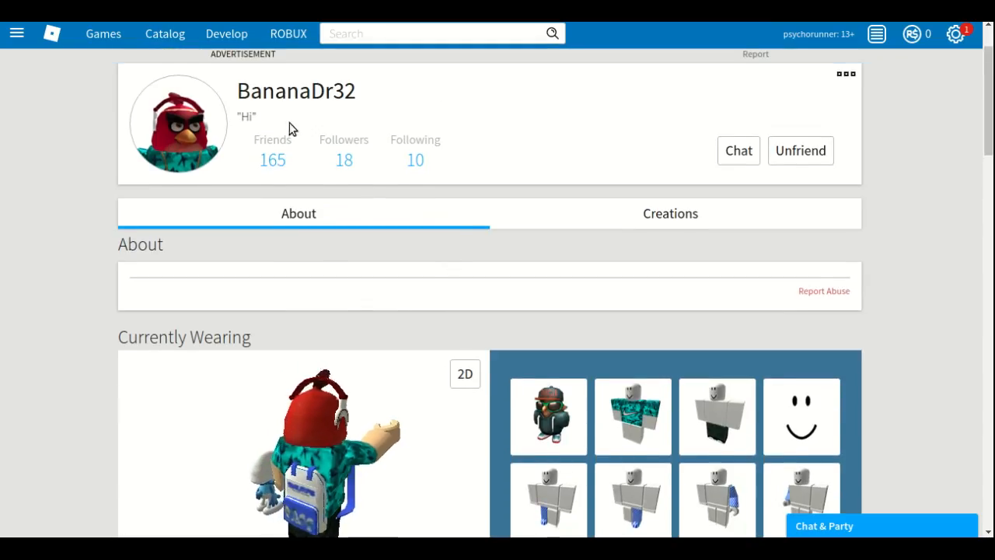
pyautogui.scroll(-3)
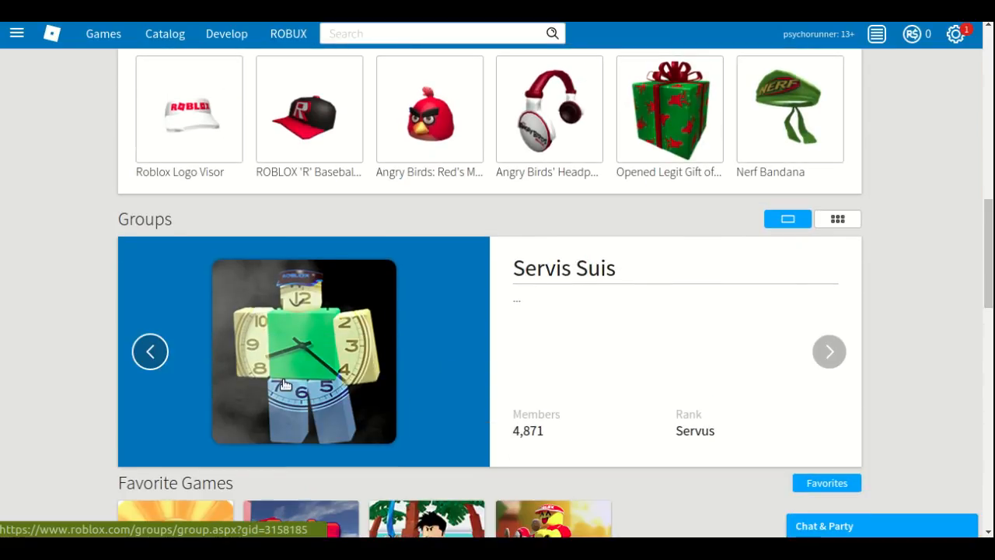
# Step: Open the Servis Suis group page and look through its members
pyautogui.click(304, 350)
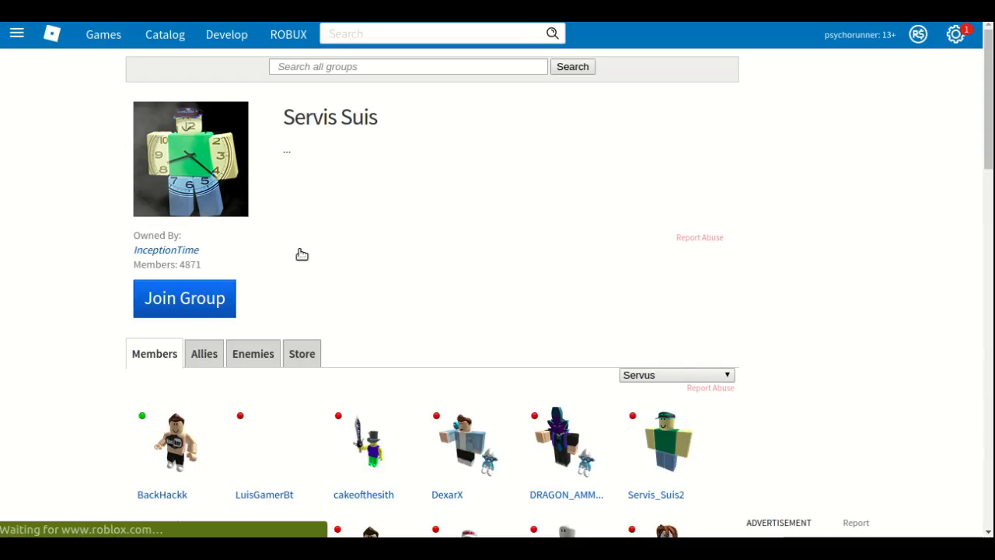
pyautogui.scroll(-3)
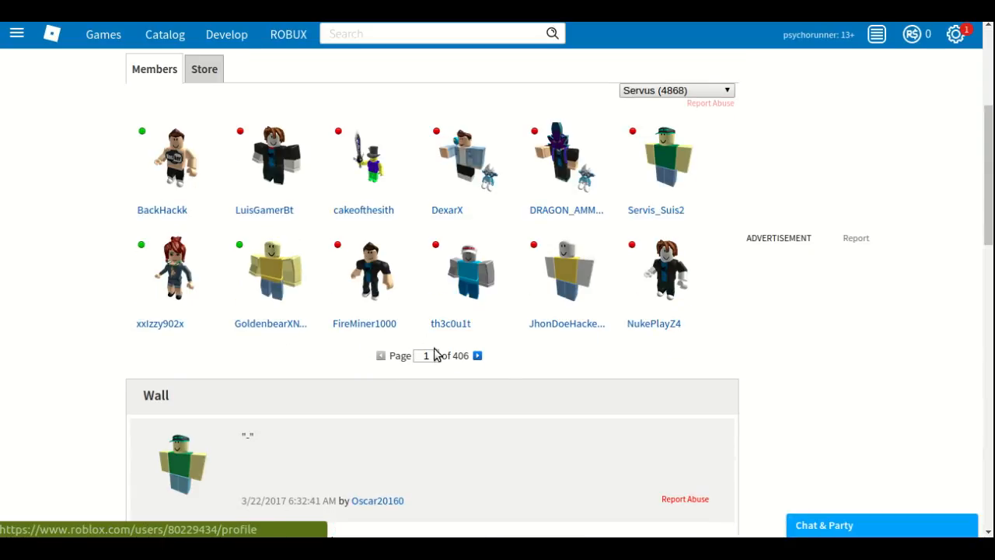
pyautogui.scroll(-3)
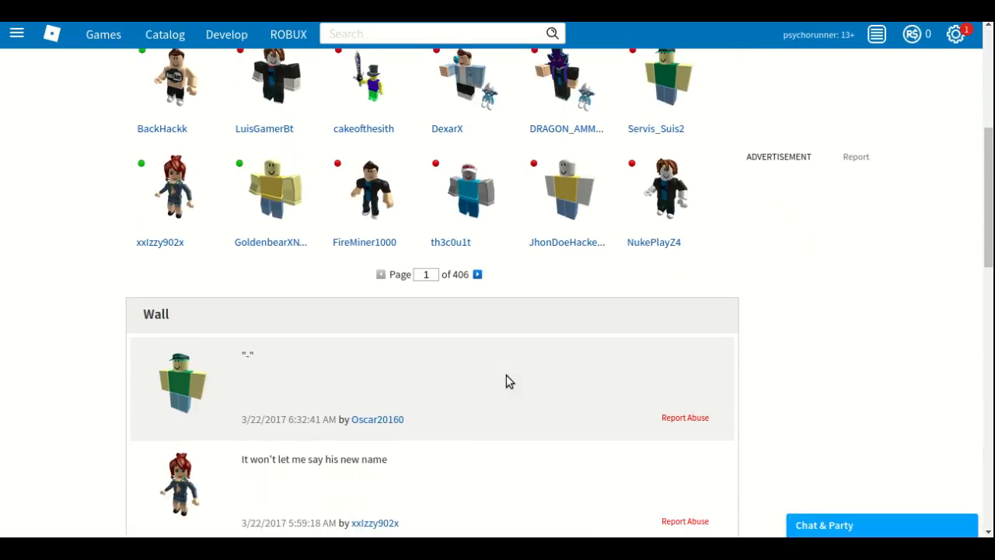
pyautogui.scroll(3)
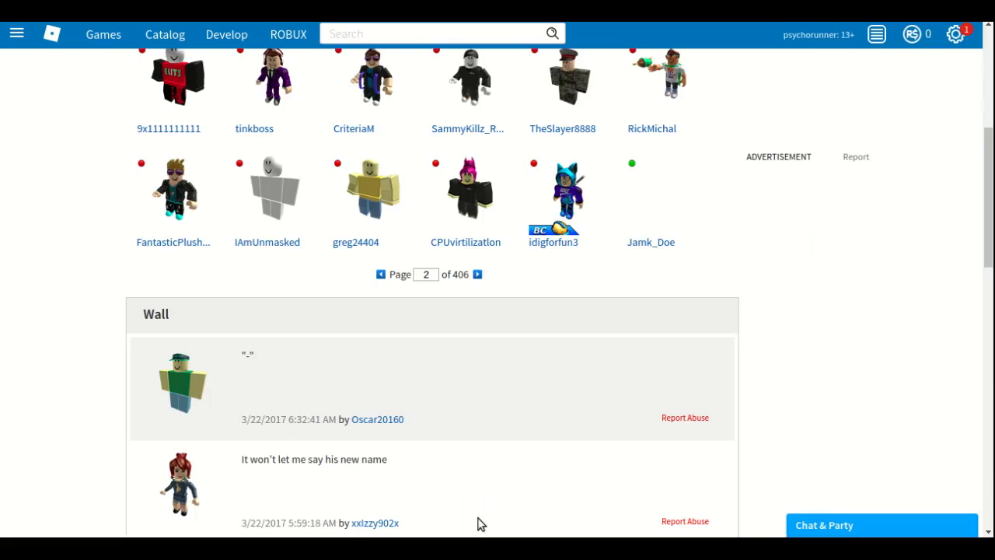
pyautogui.scroll(3)
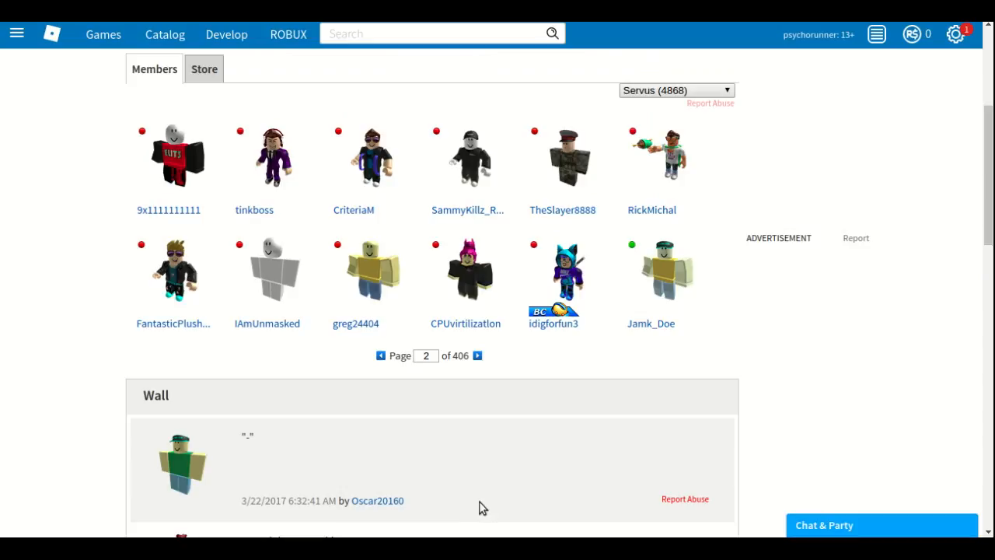
pyautogui.scroll(3)
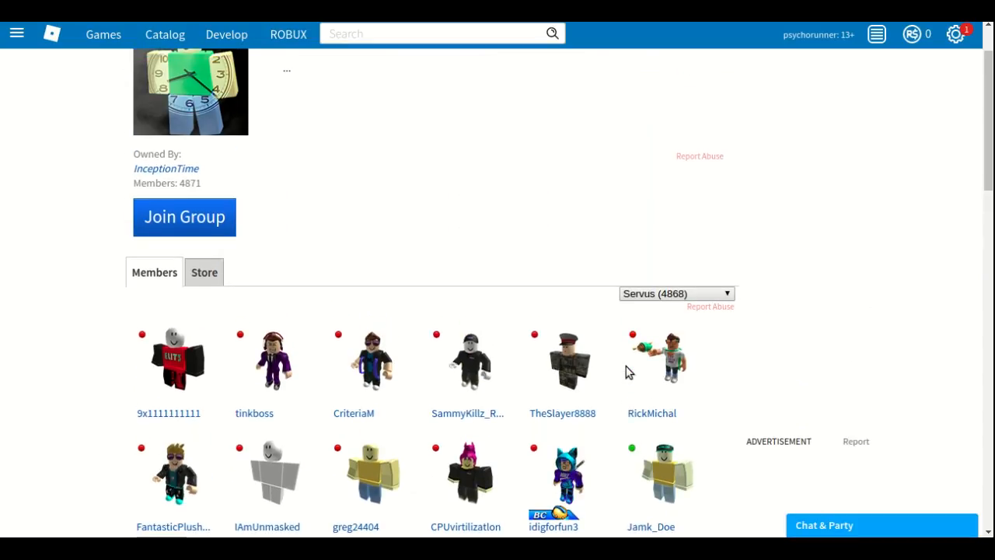
pyautogui.scroll(3)
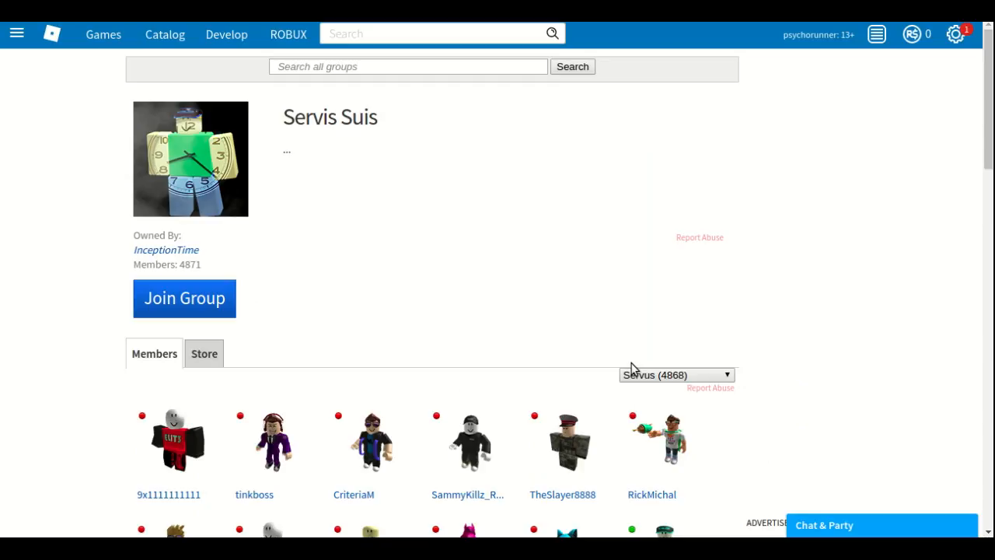
pyautogui.moveTo(184, 113)
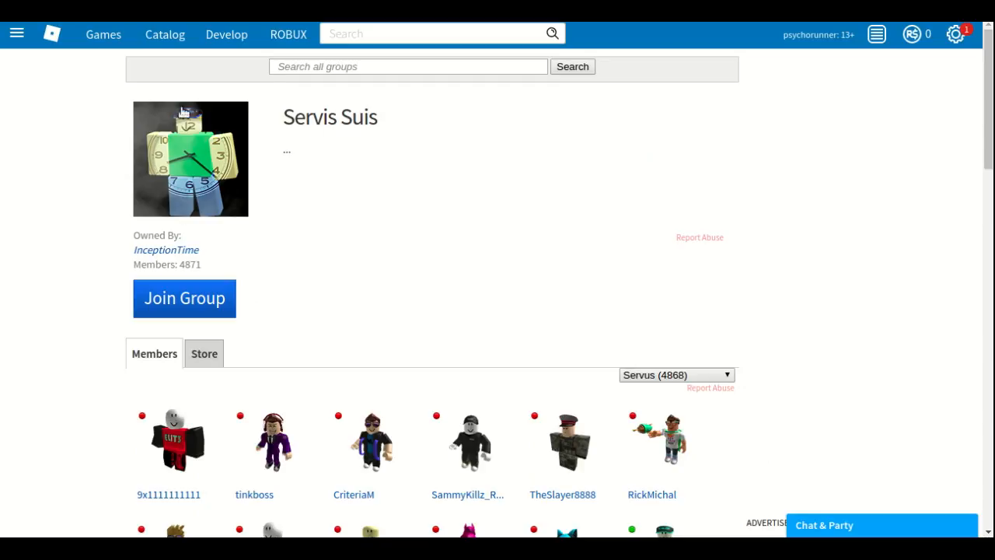
# Step: Scroll through the Servis Suis group's wall posts
pyautogui.scroll(-3)
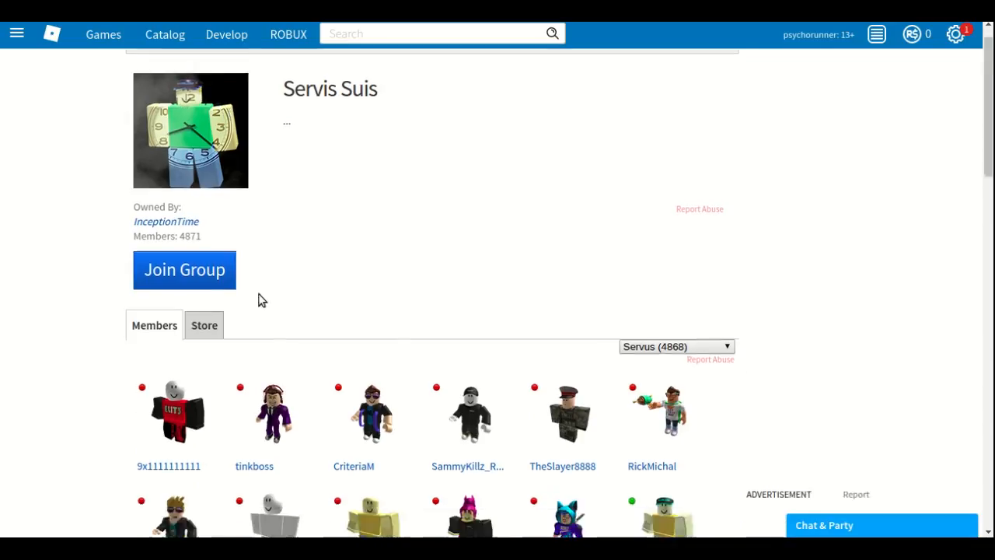
pyautogui.scroll(-3)
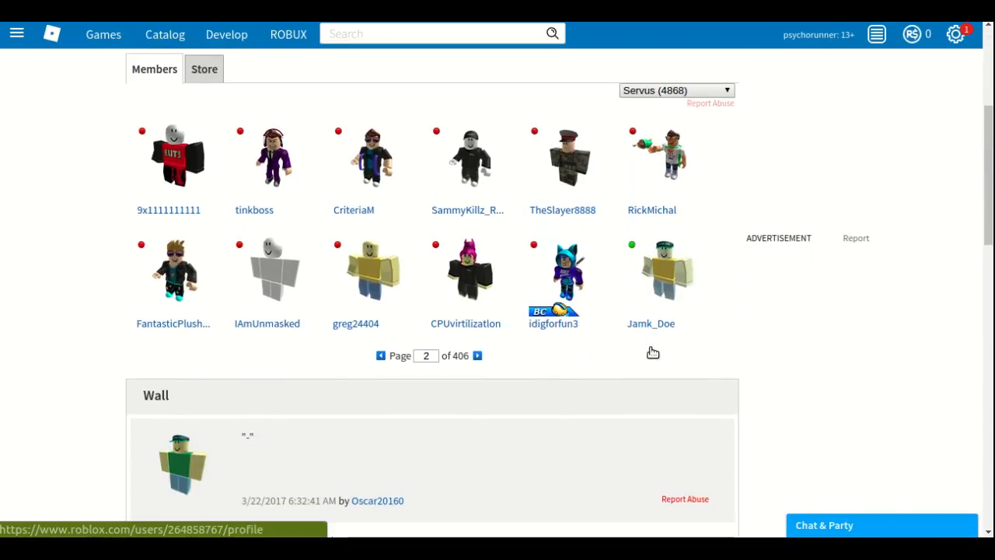
pyautogui.scroll(-3)
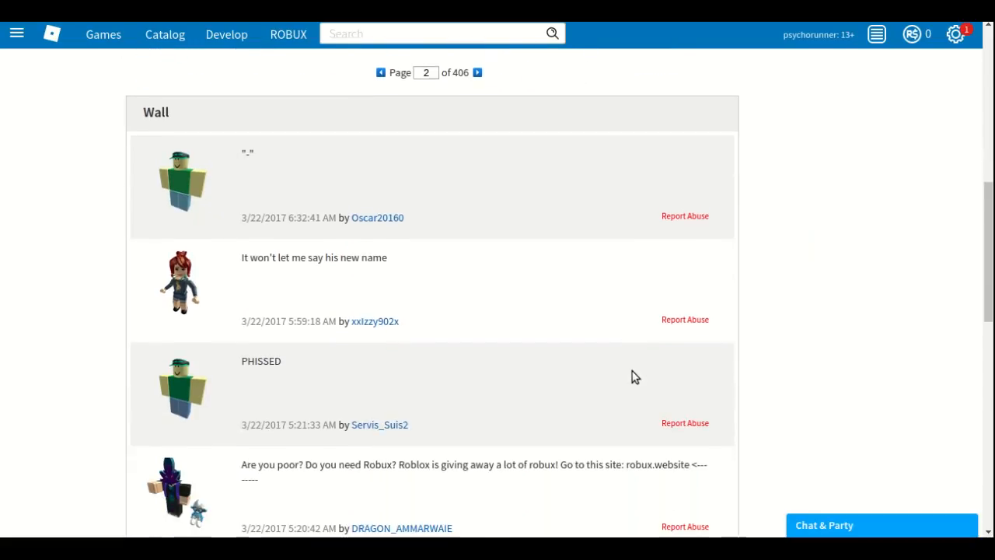
pyautogui.scroll(-3)
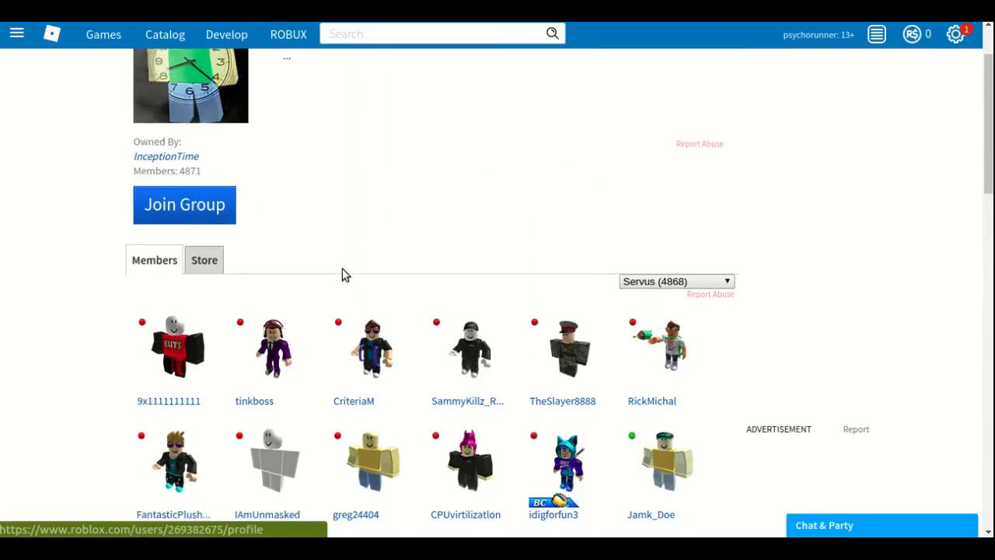
pyautogui.scroll(3)
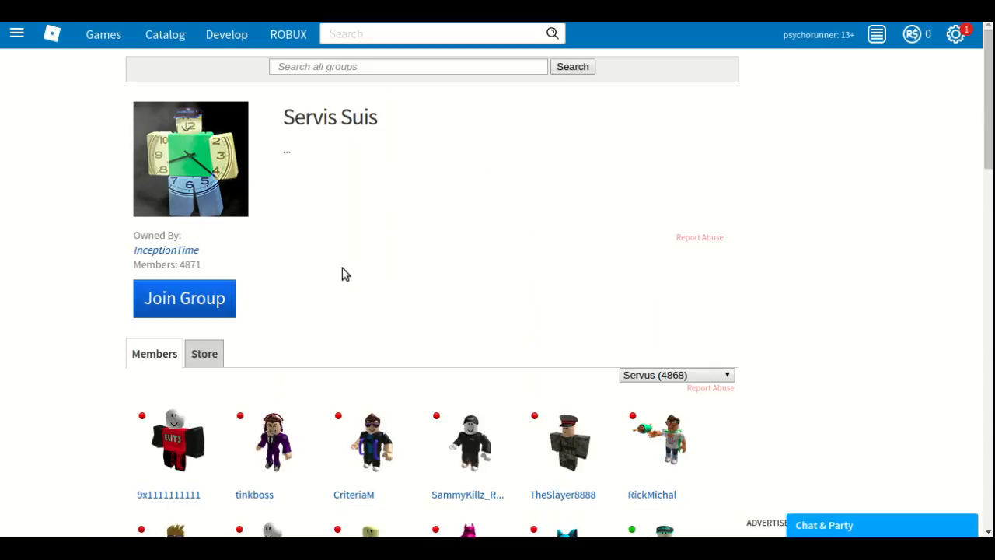
pyautogui.moveTo(482, 245)
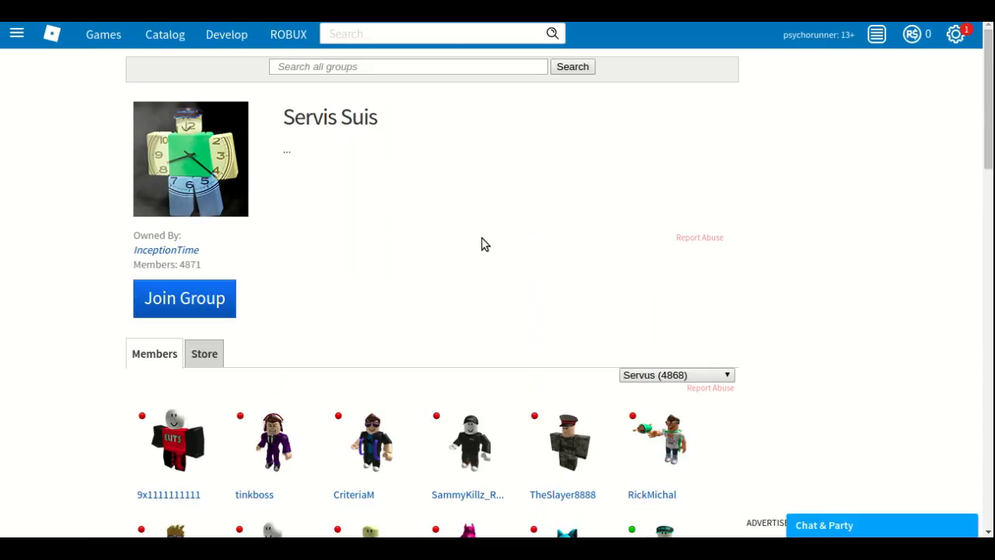
pyautogui.scroll(-3)
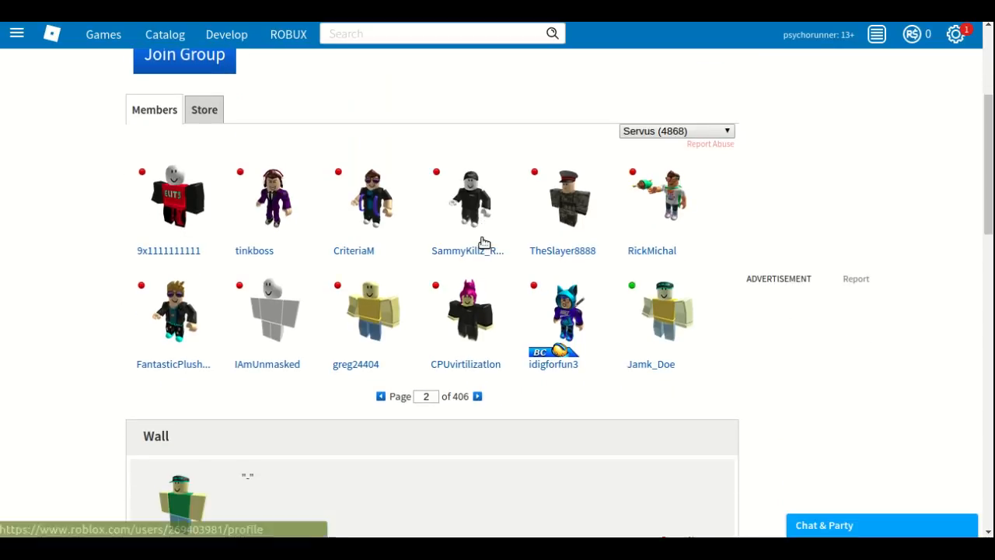
pyautogui.moveTo(466, 250)
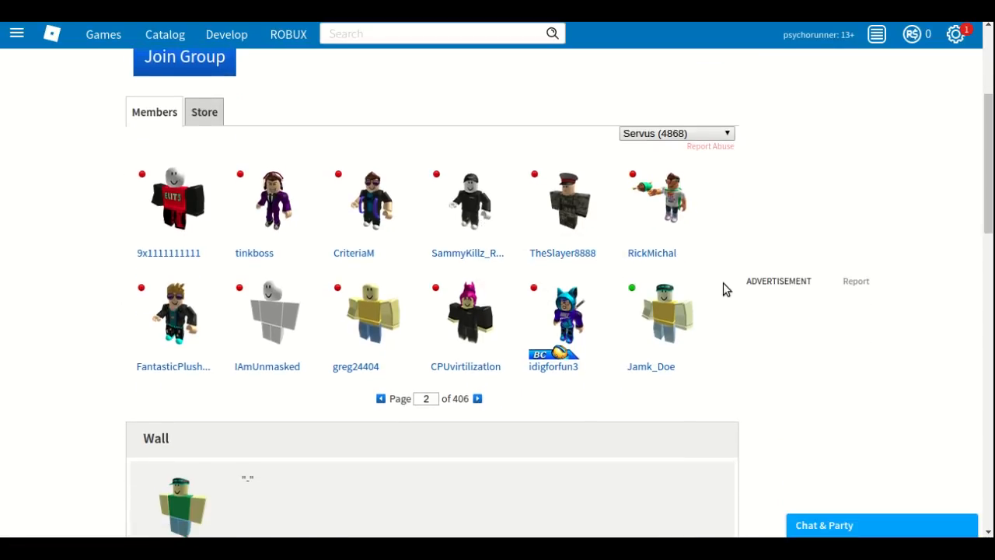
pyautogui.scroll(-3)
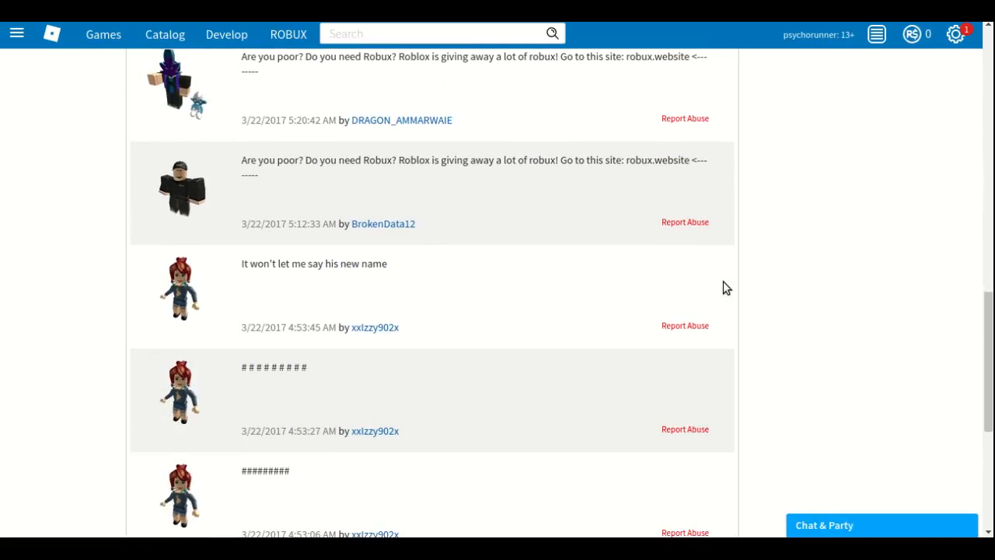
pyautogui.scroll(-3)
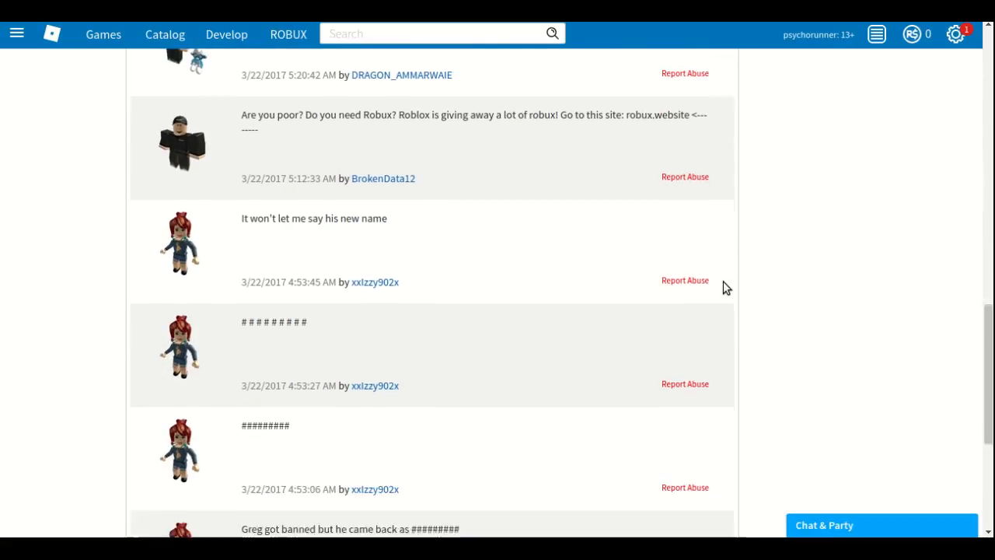
pyautogui.scroll(3)
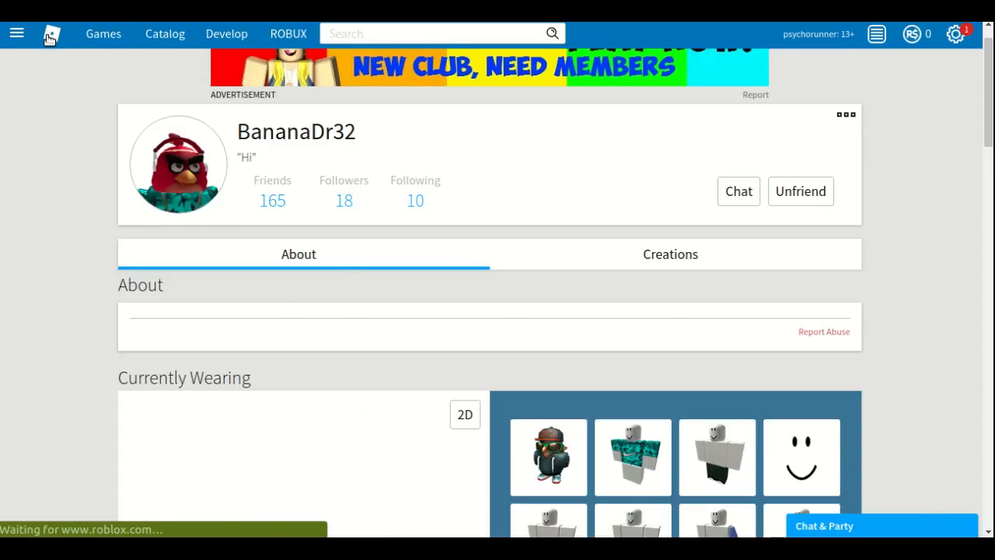
# Step: Go back to psychorunner's home page via the Roblox logo and focus the search box
pyautogui.click(50, 33)
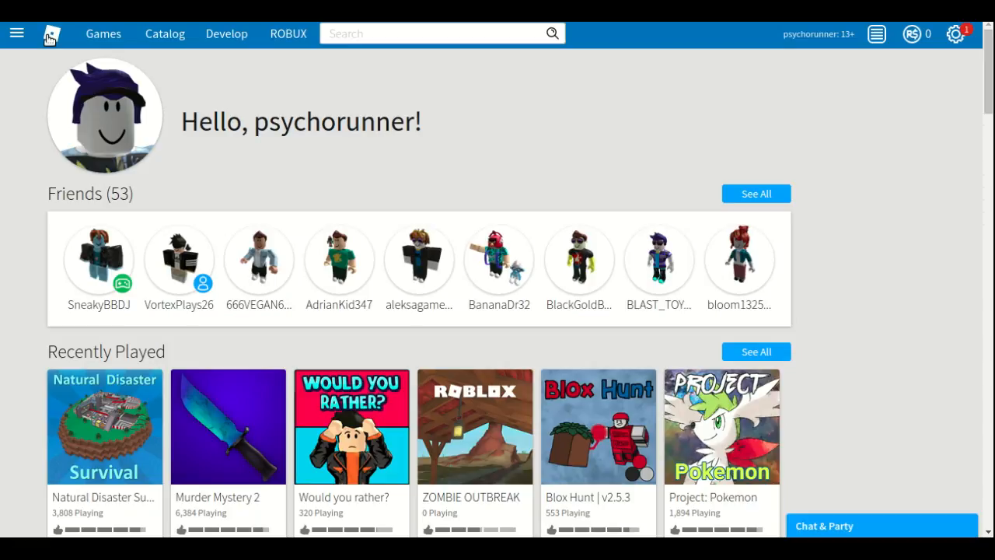
pyautogui.click(435, 34)
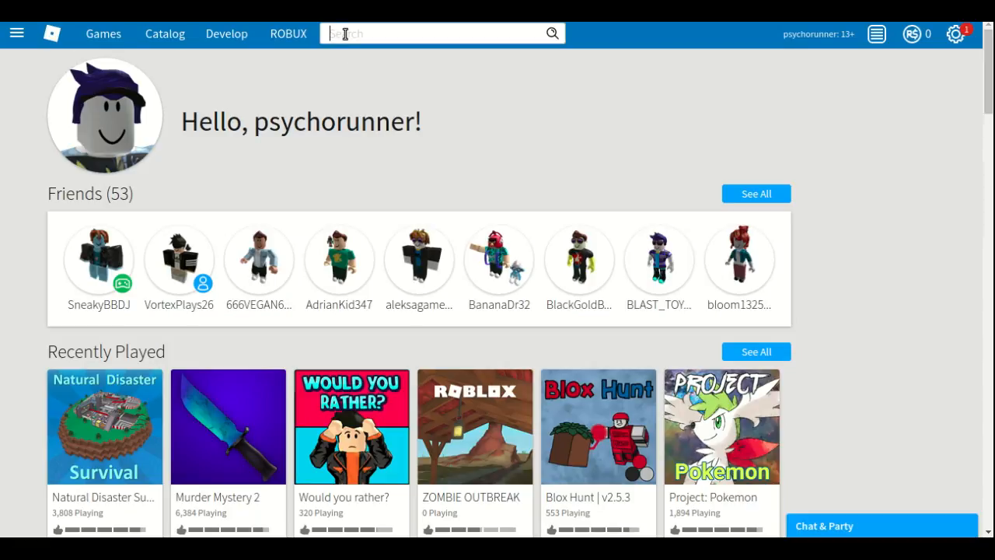
# Step: Search People for 'thec0mmunity' and open the top TheC0mmunity result
pyautogui.write('th')
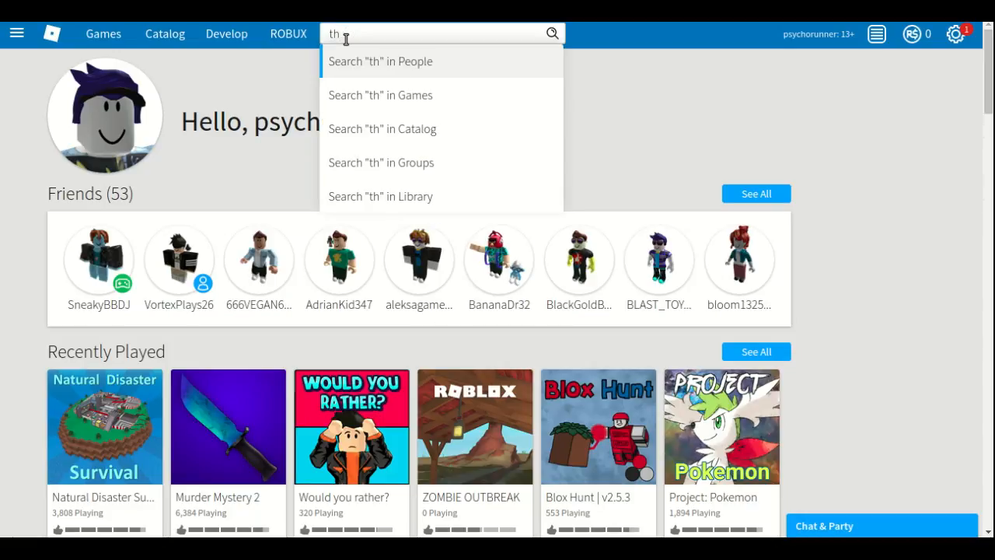
pyautogui.write('ec0mmunity')
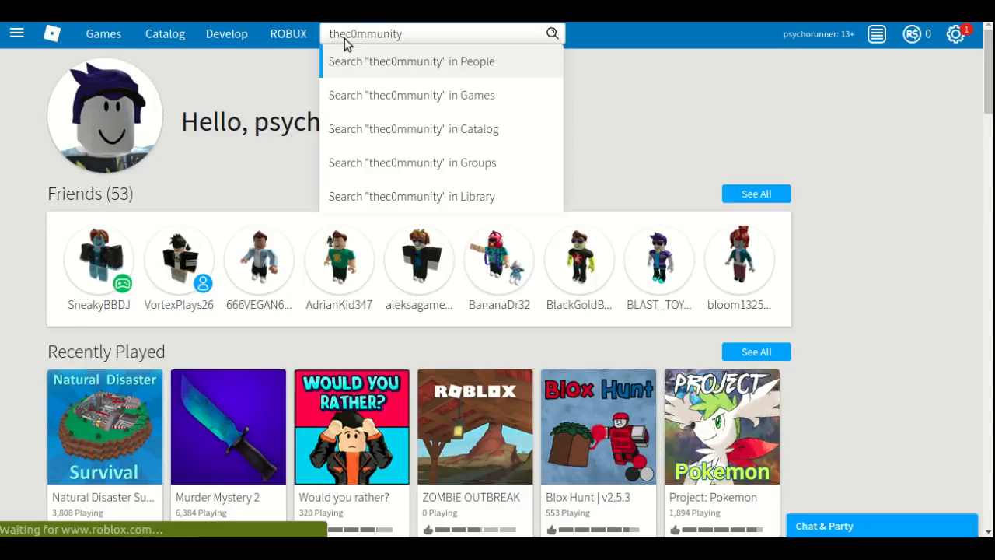
pyautogui.click(411, 62)
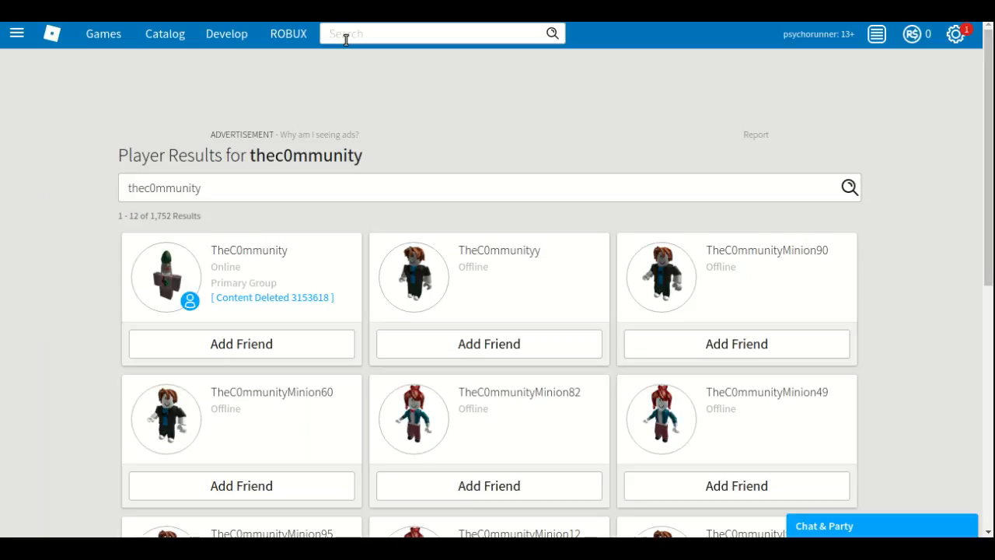
pyautogui.click(249, 250)
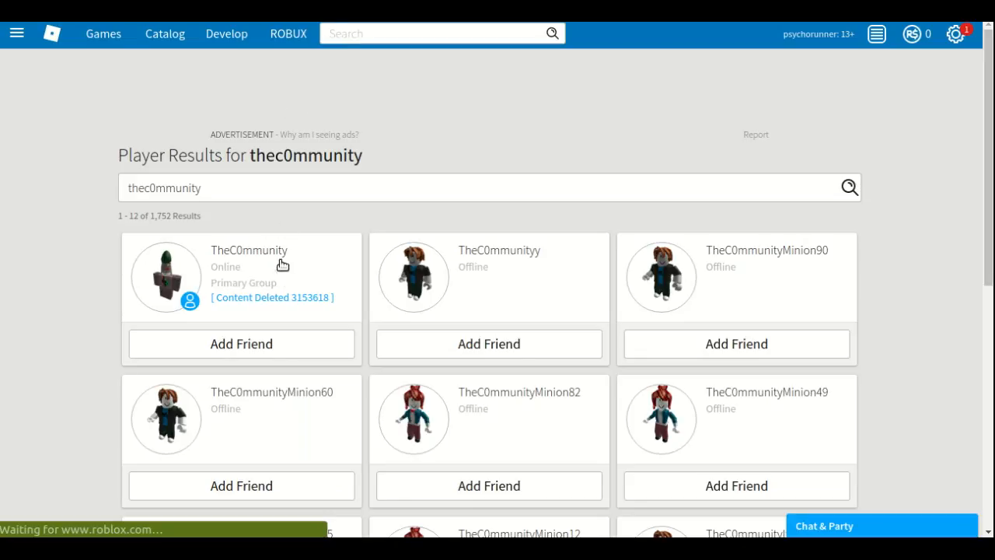
pyautogui.click(248, 250)
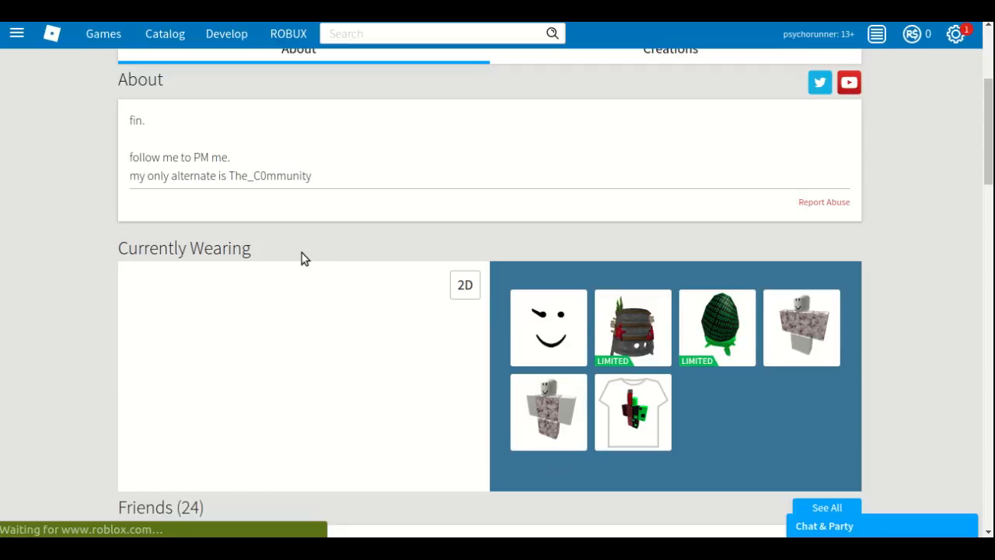
pyautogui.scroll(-3)
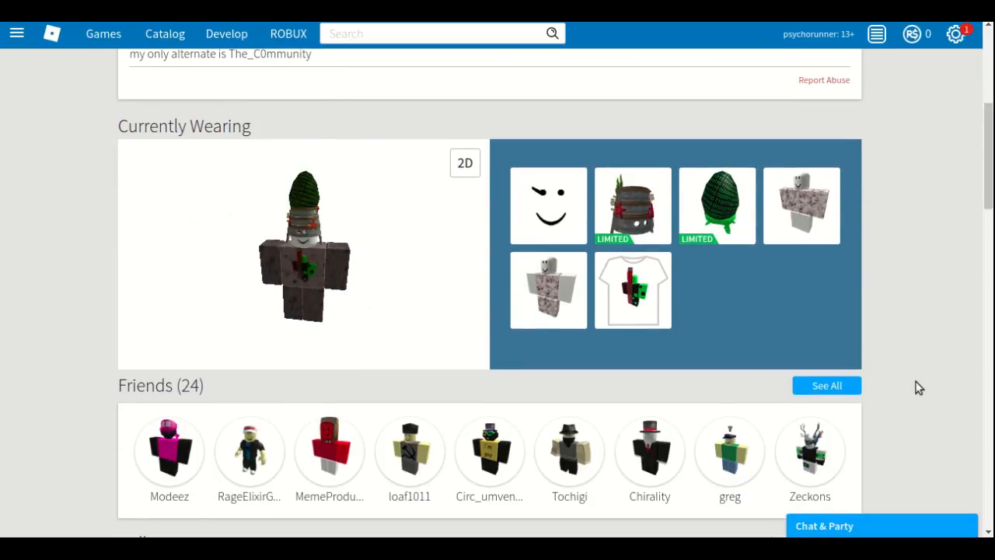
pyautogui.scroll(-3)
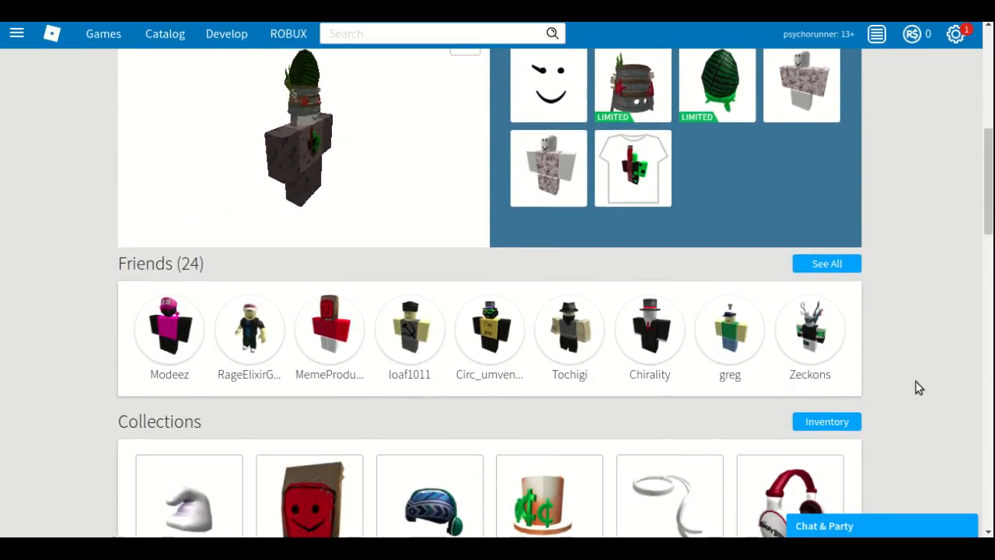
pyautogui.scroll(-3)
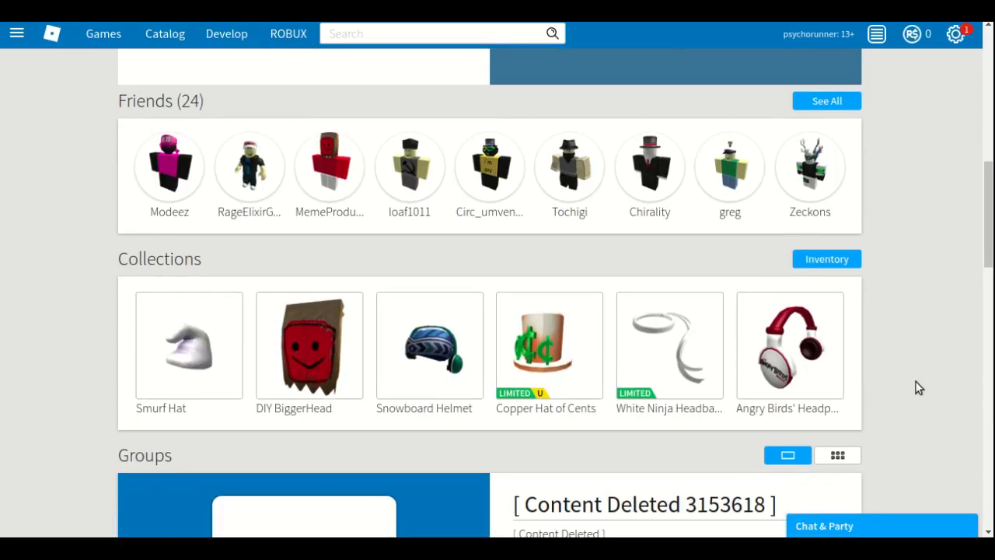
pyautogui.scroll(3)
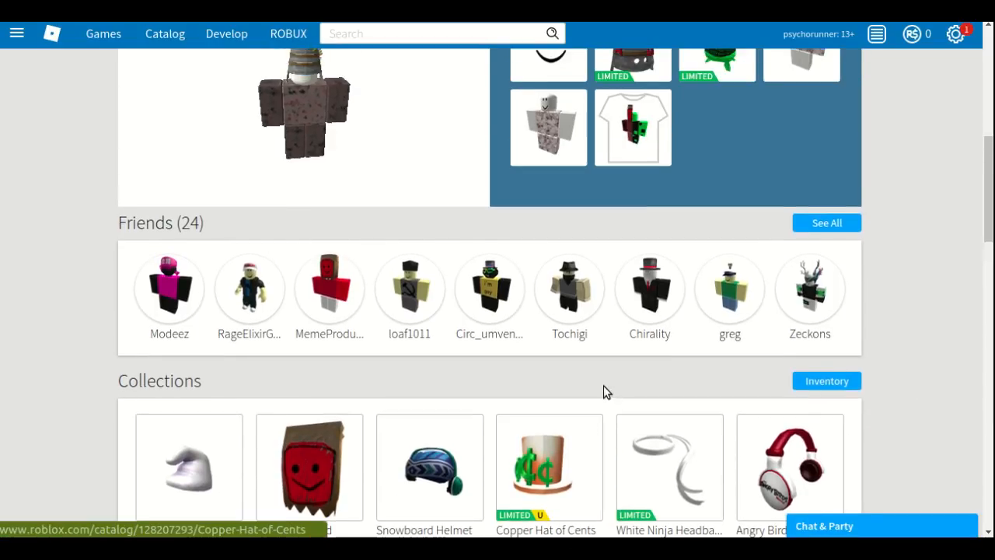
pyautogui.scroll(3)
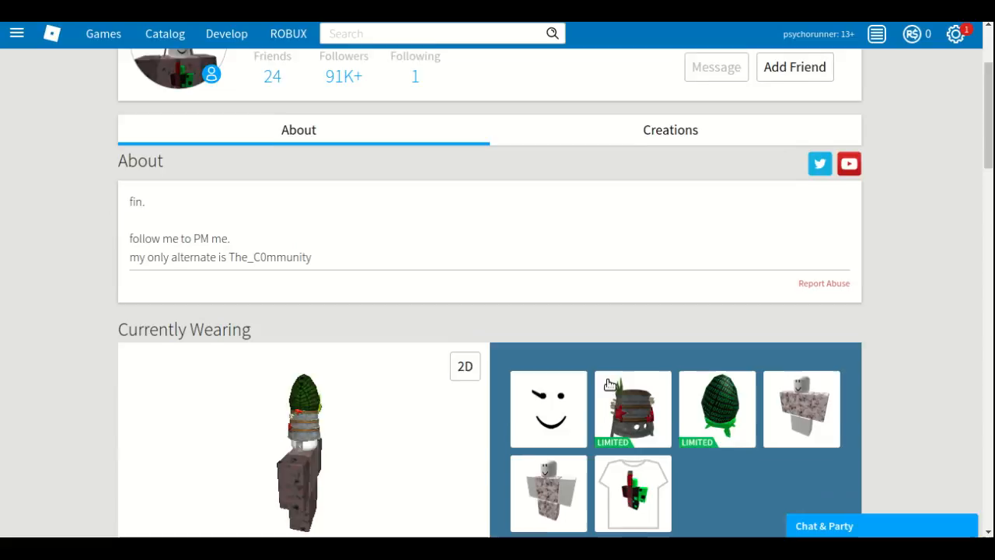
pyautogui.scroll(3)
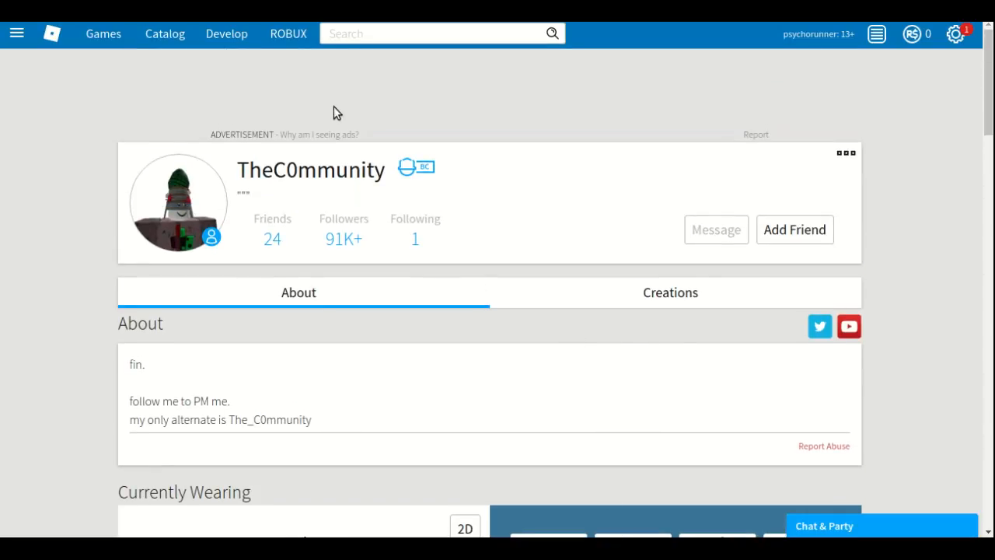
pyautogui.moveTo(51, 33)
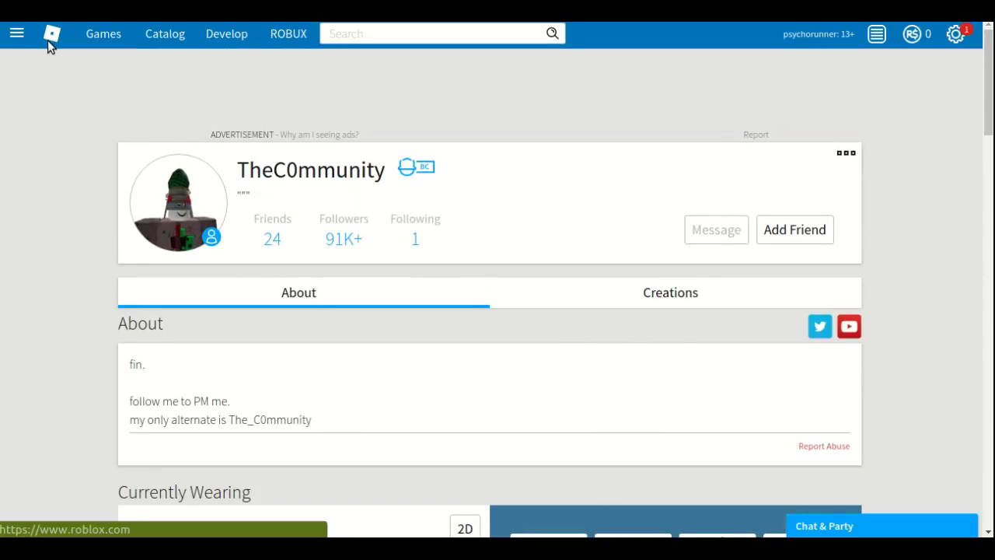
pyautogui.click(51, 34)
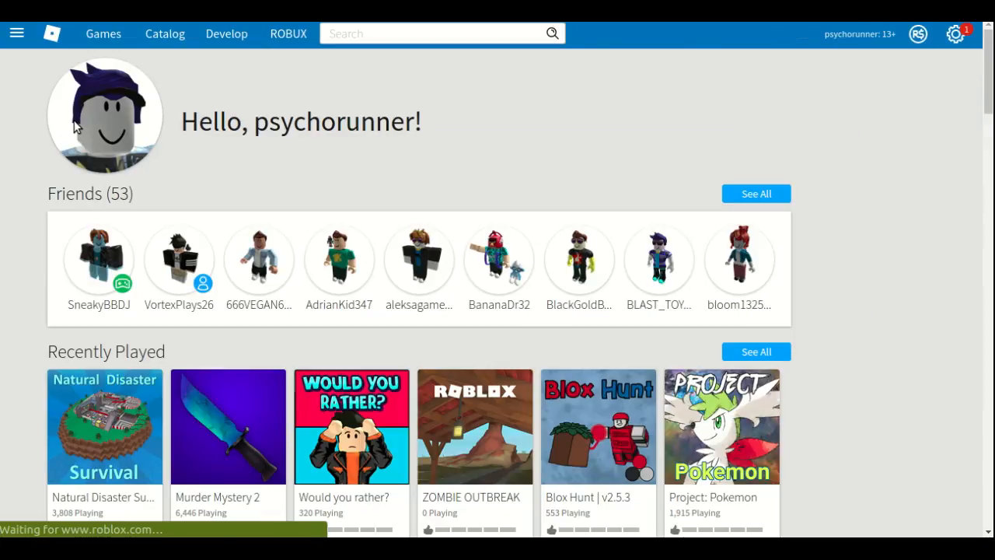